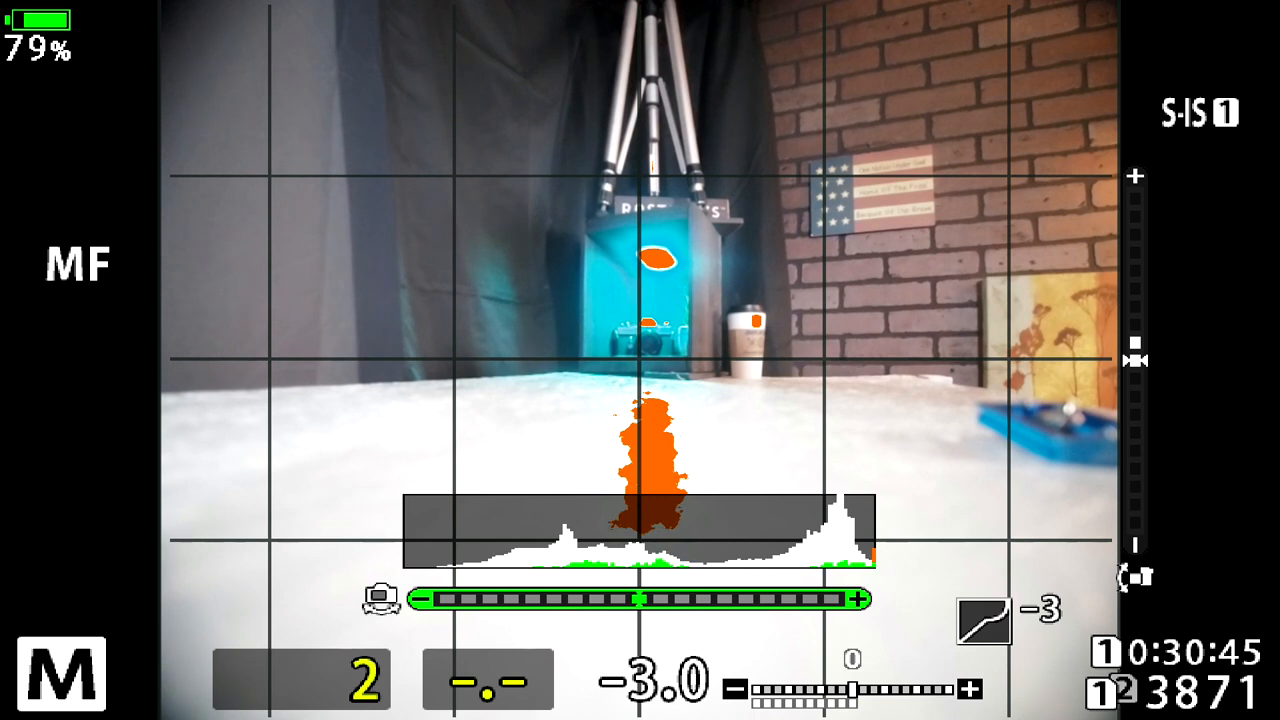
- From live view, reach Shooting Menu 1 and enter Picture Mode's Natural fine-tuning
{"action": "key", "text": "menu"}
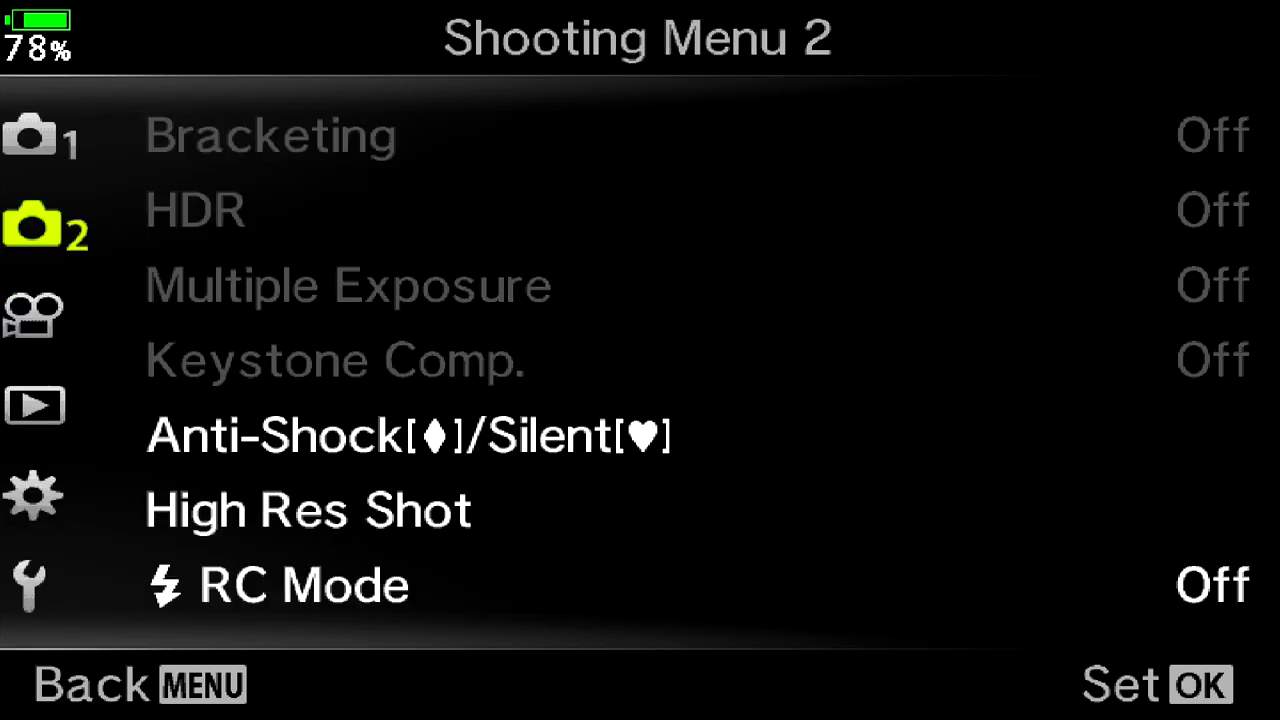
{"action": "left_click", "coordinate": [32, 136]}
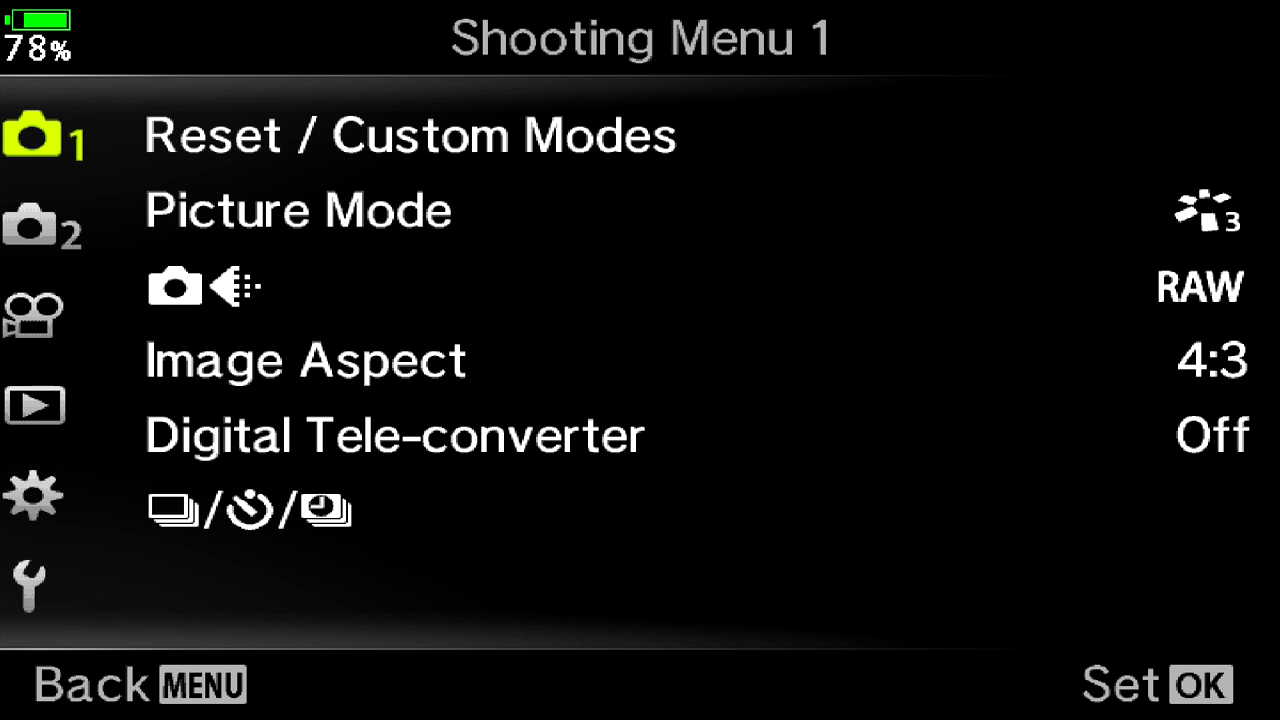
{"action": "key", "text": "Down"}
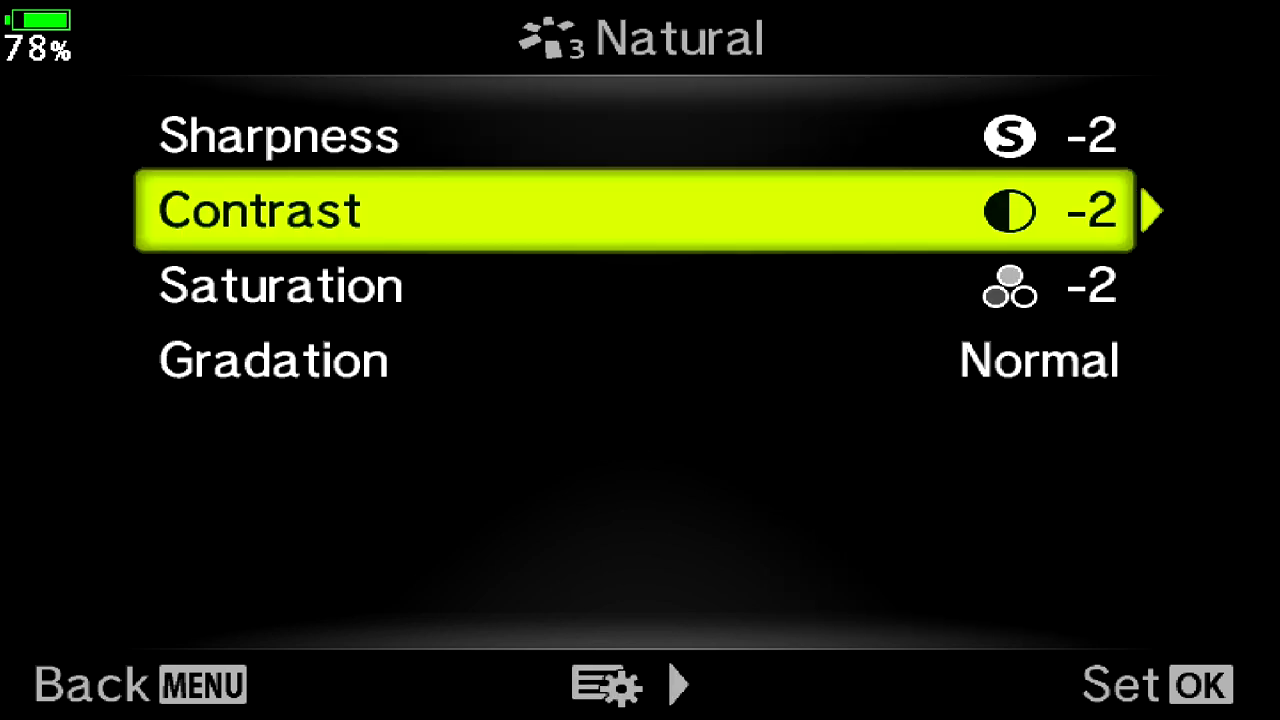
- Back out of the Natural settings to live view and reopen Shooting Menu 1
{"action": "key", "text": "Down"}
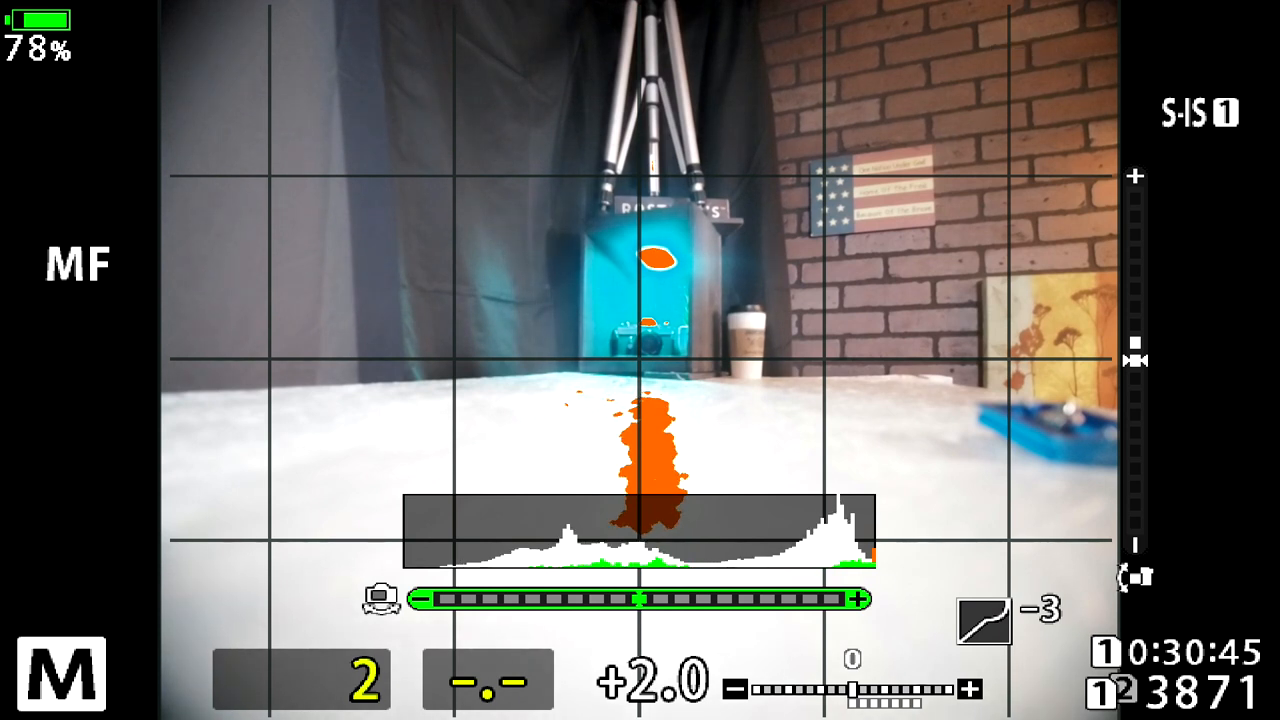
{"action": "key", "text": "menu"}
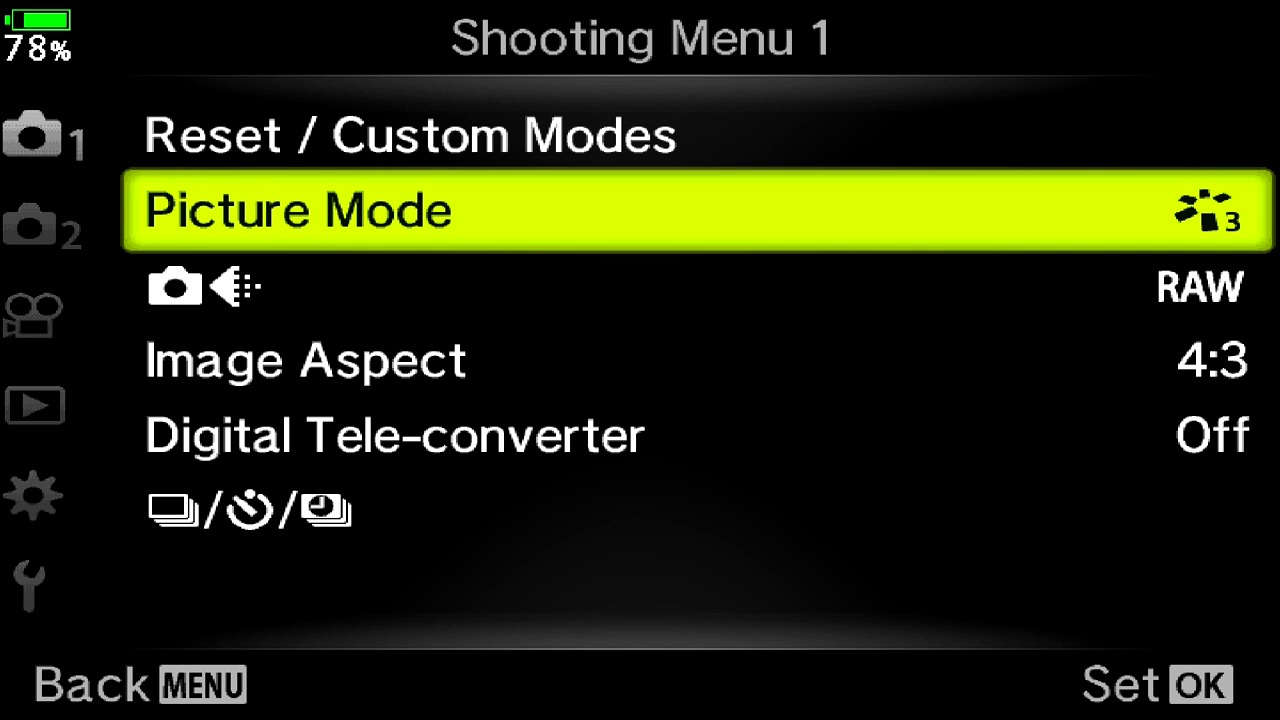
{"action": "key", "text": "Down"}
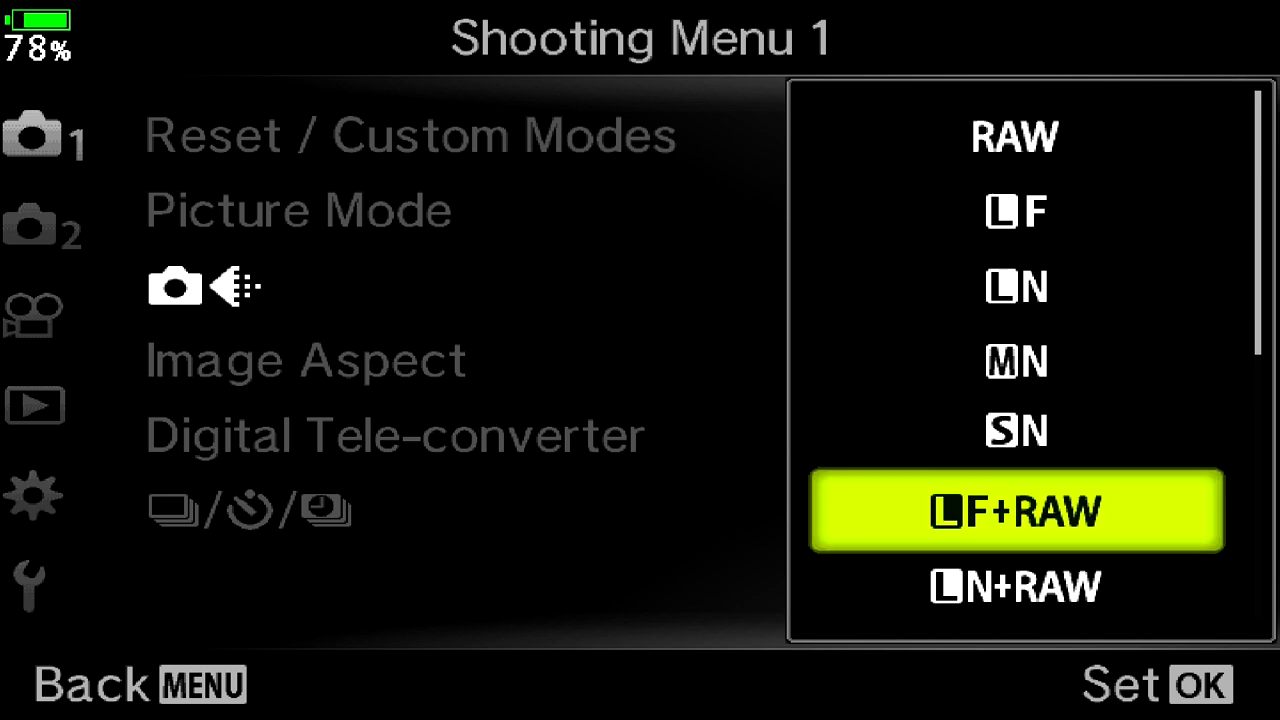
{"action": "key", "text": "up"}
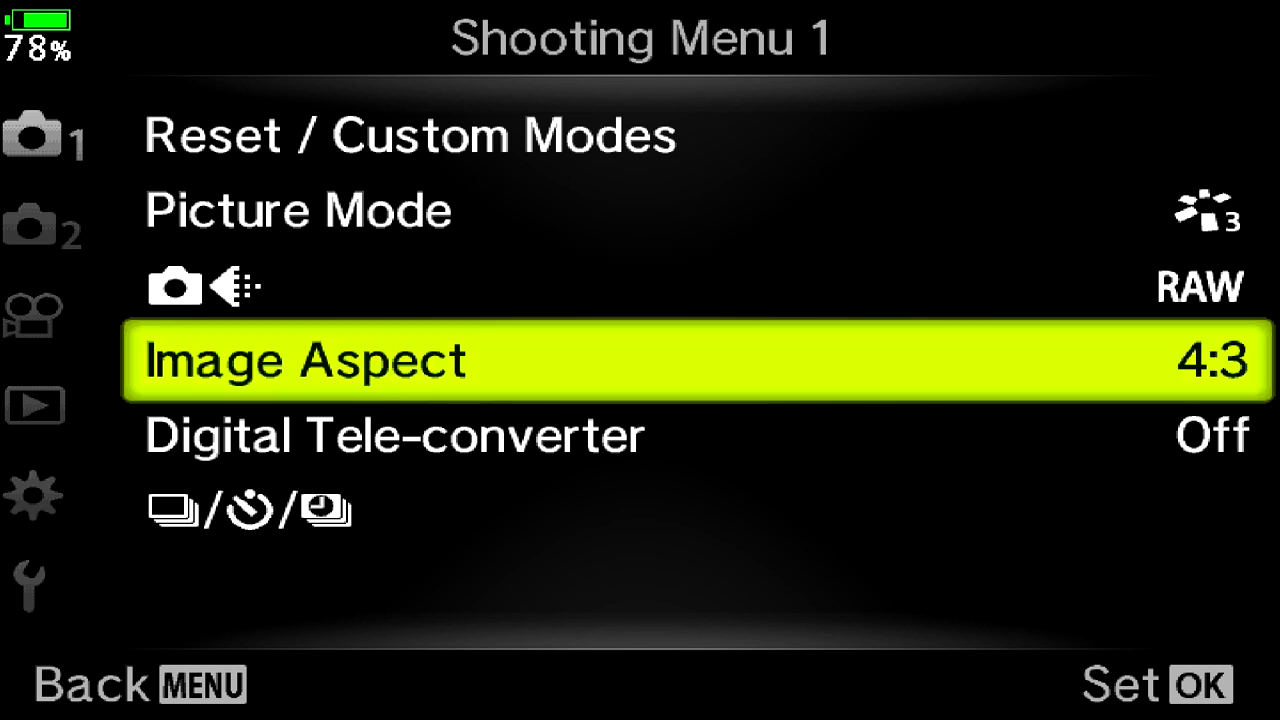
{"action": "key", "text": "Down"}
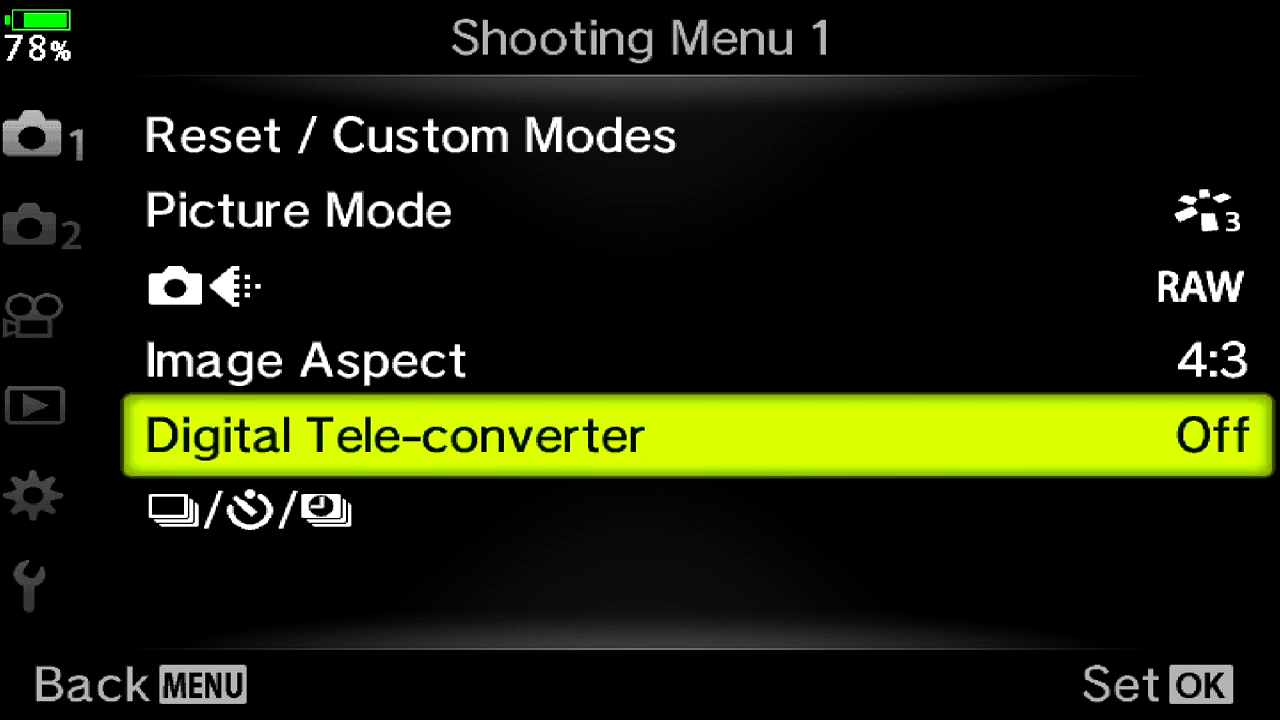
{"action": "key", "text": "Down"}
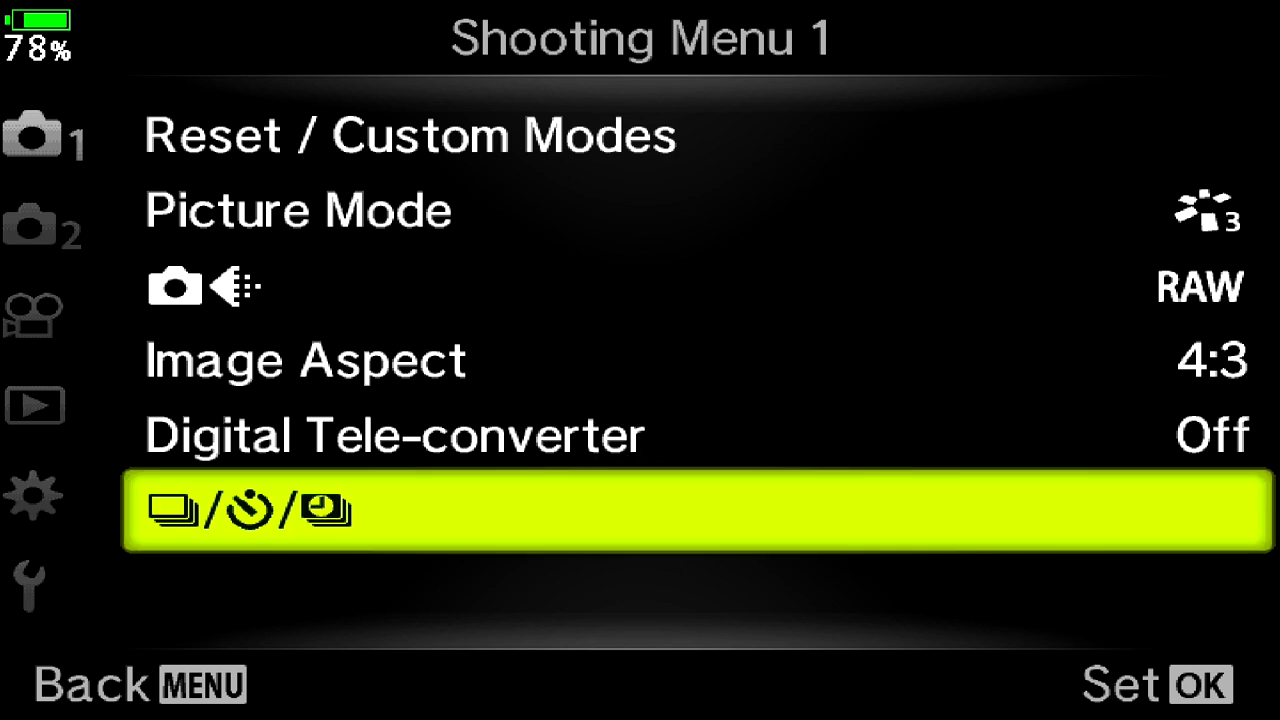
- In Shooting Menu 2's Anti-Shock/Silent, confirm Anti-Shock at 0 seconds
{"action": "left_click", "coordinate": [32, 224]}
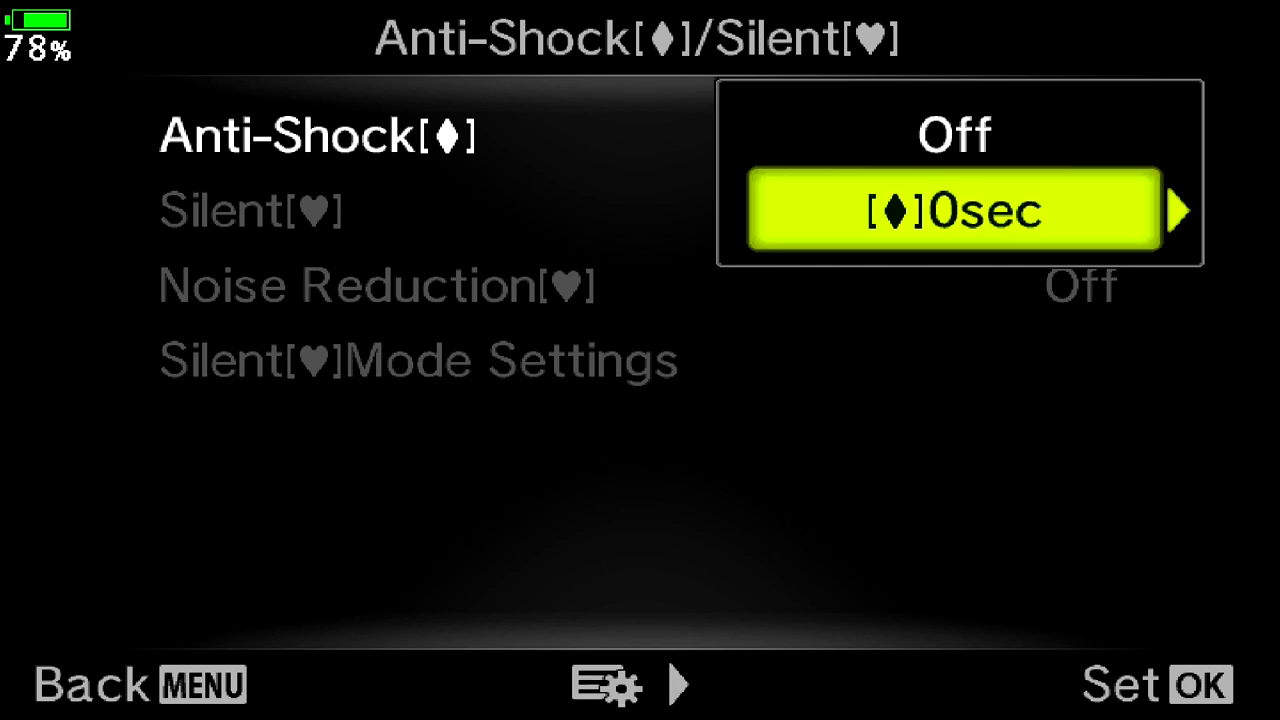
{"action": "left_click", "coordinate": [956, 210]}
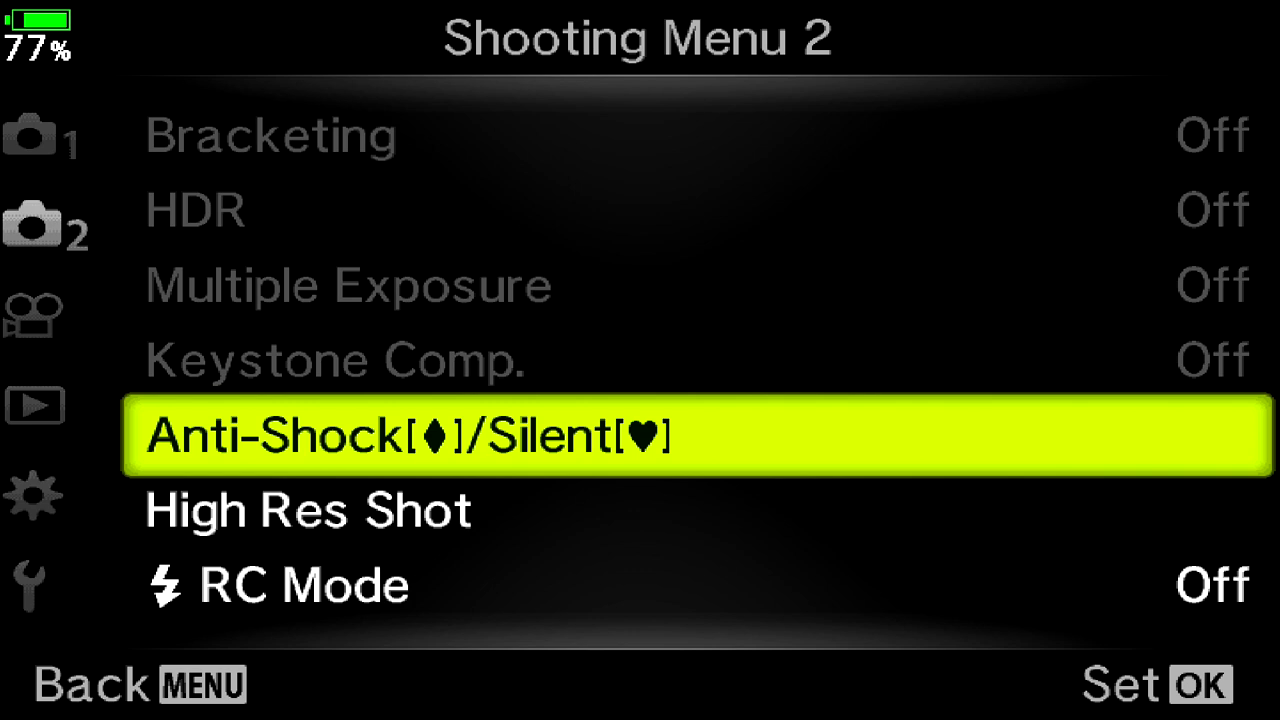
- Move through the Playback tab to the Custom Menu and enter the A1 AF/MF page
{"action": "key", "text": "Down"}
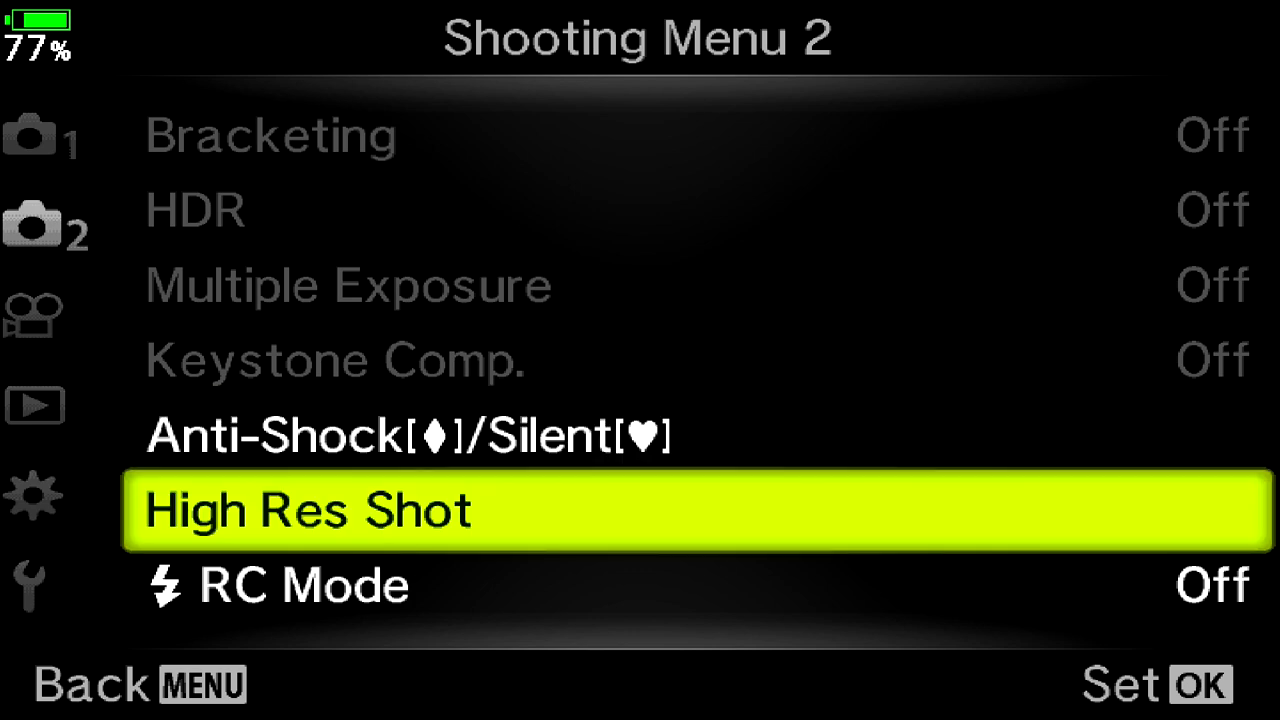
{"action": "key", "text": "Up"}
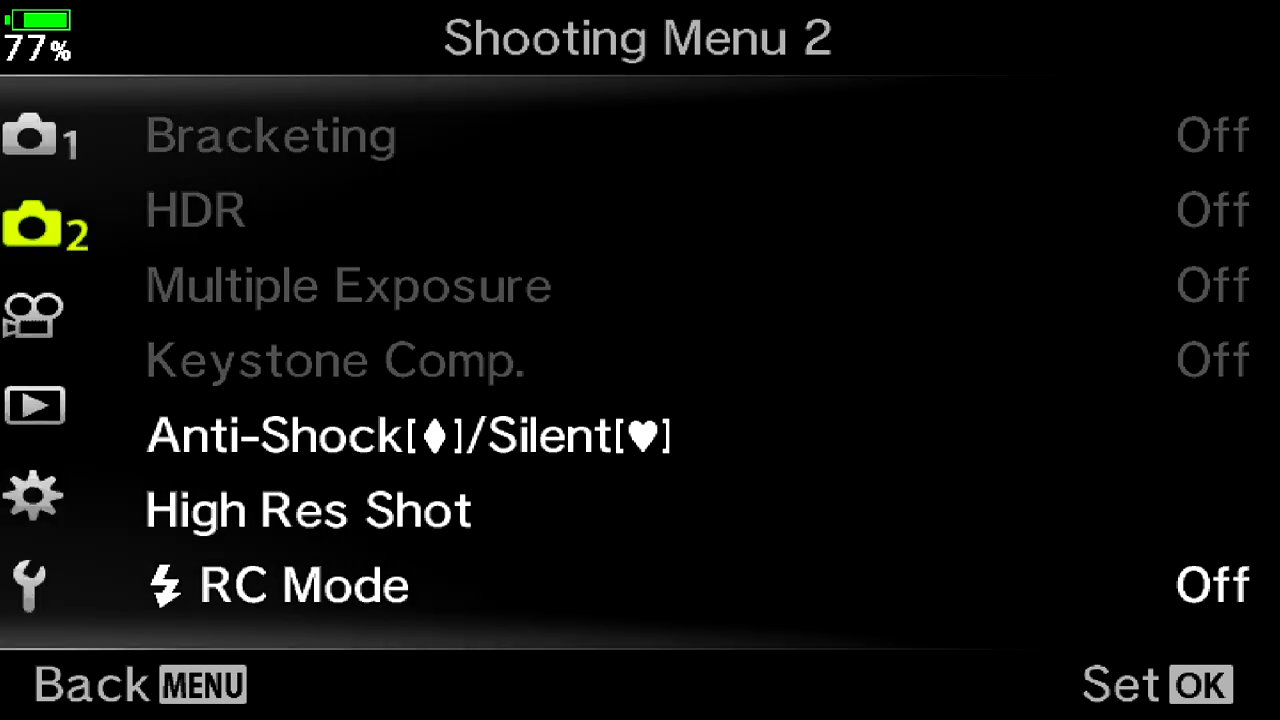
{"action": "left_click", "coordinate": [32, 316]}
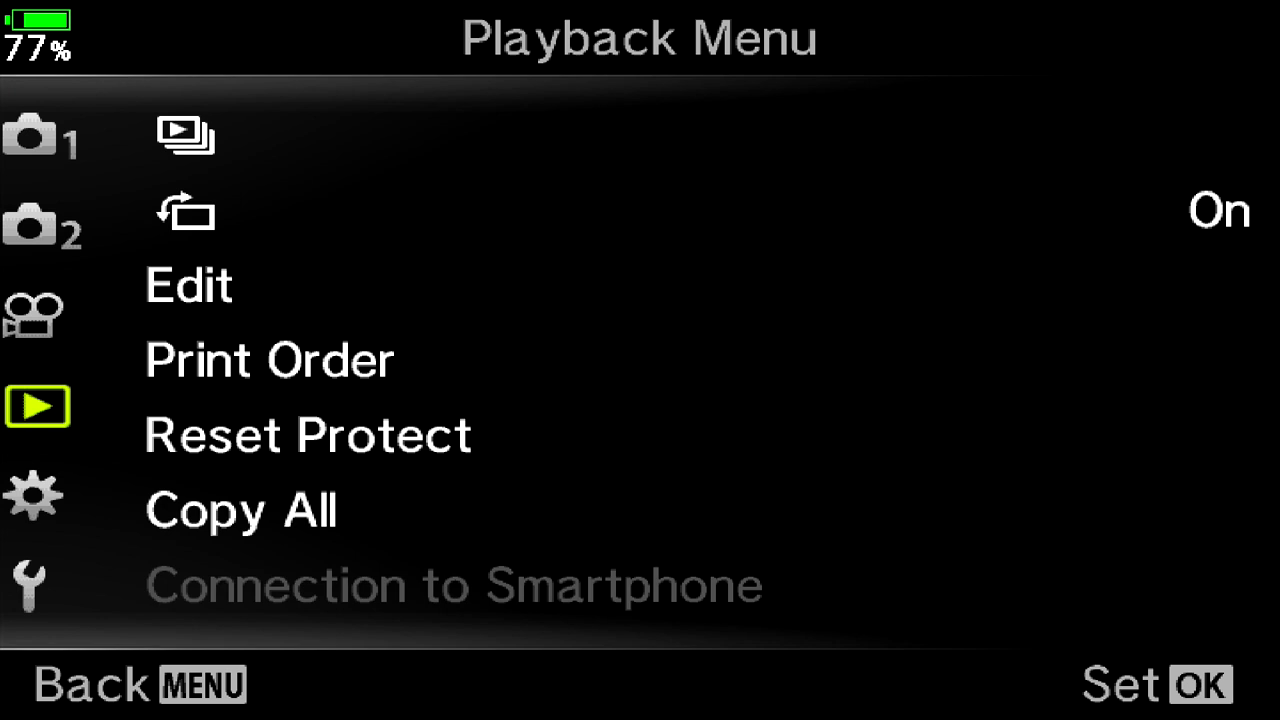
{"action": "left_click", "coordinate": [36, 496]}
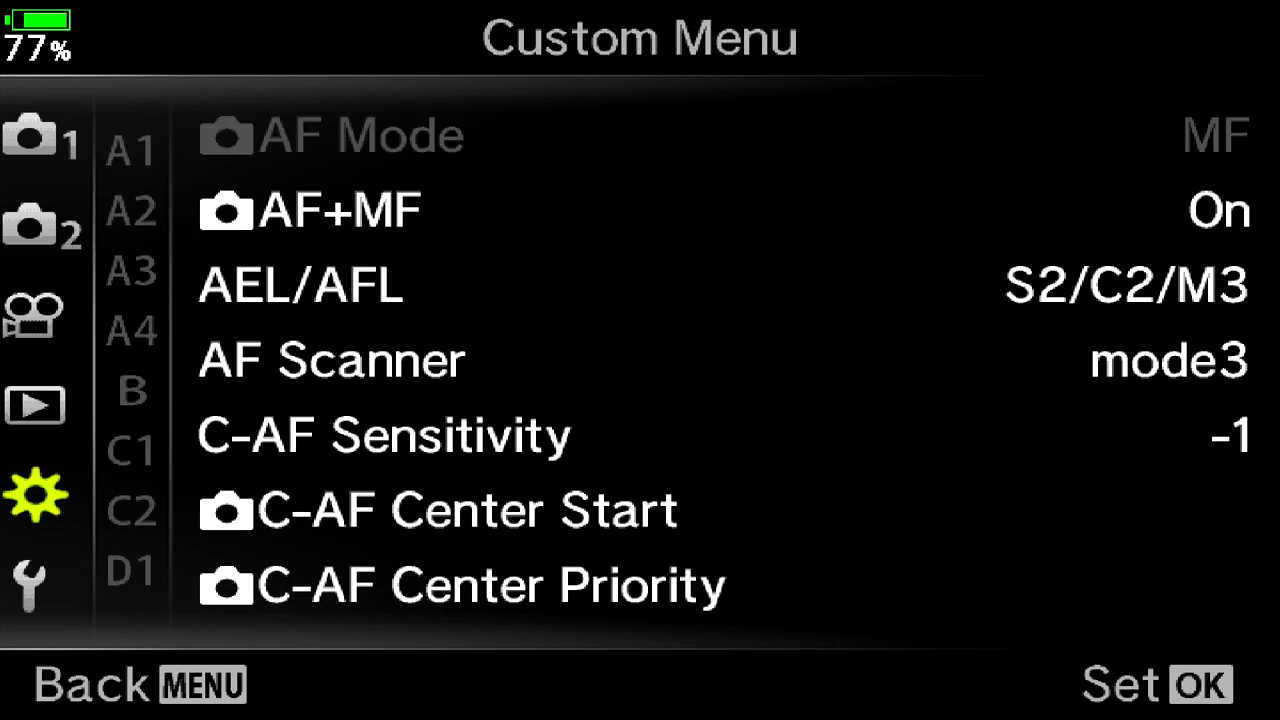
{"action": "left_click", "coordinate": [132, 148]}
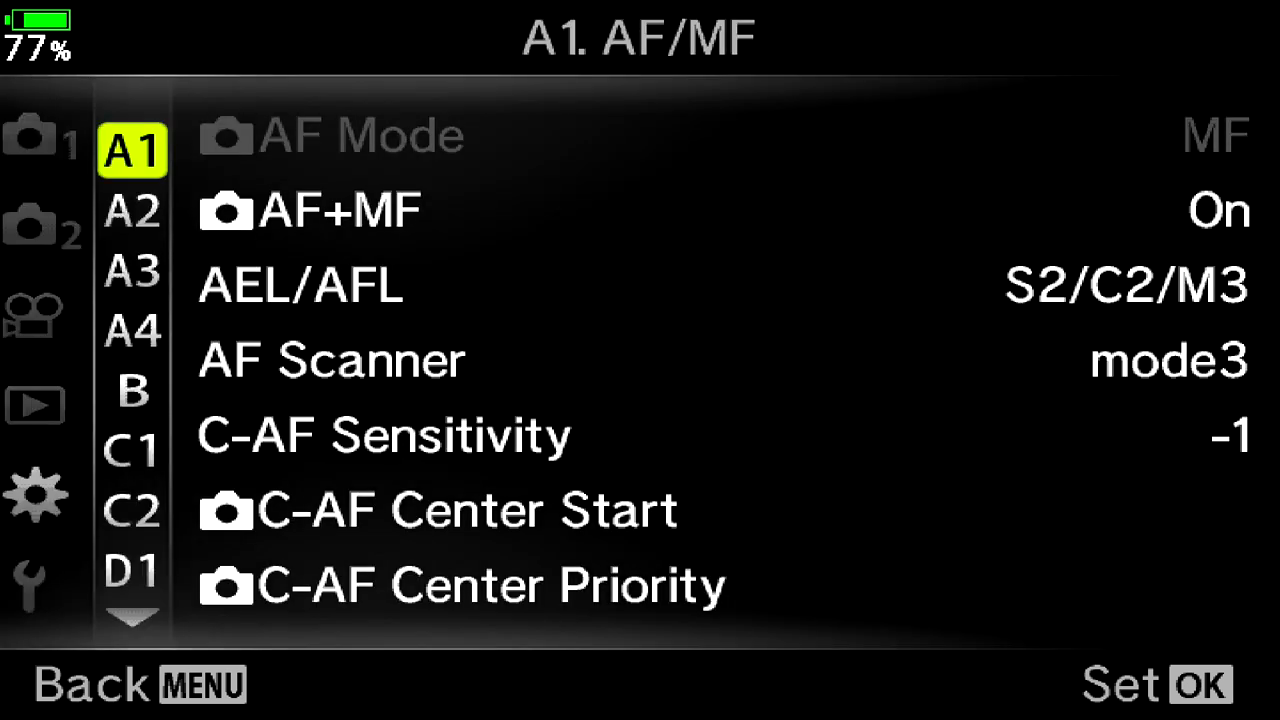
- Review AF+MF, AEL/AFL and C-AF Sensitivity in A1, then switch to A2 AF/MF
{"action": "key", "text": "Down"}
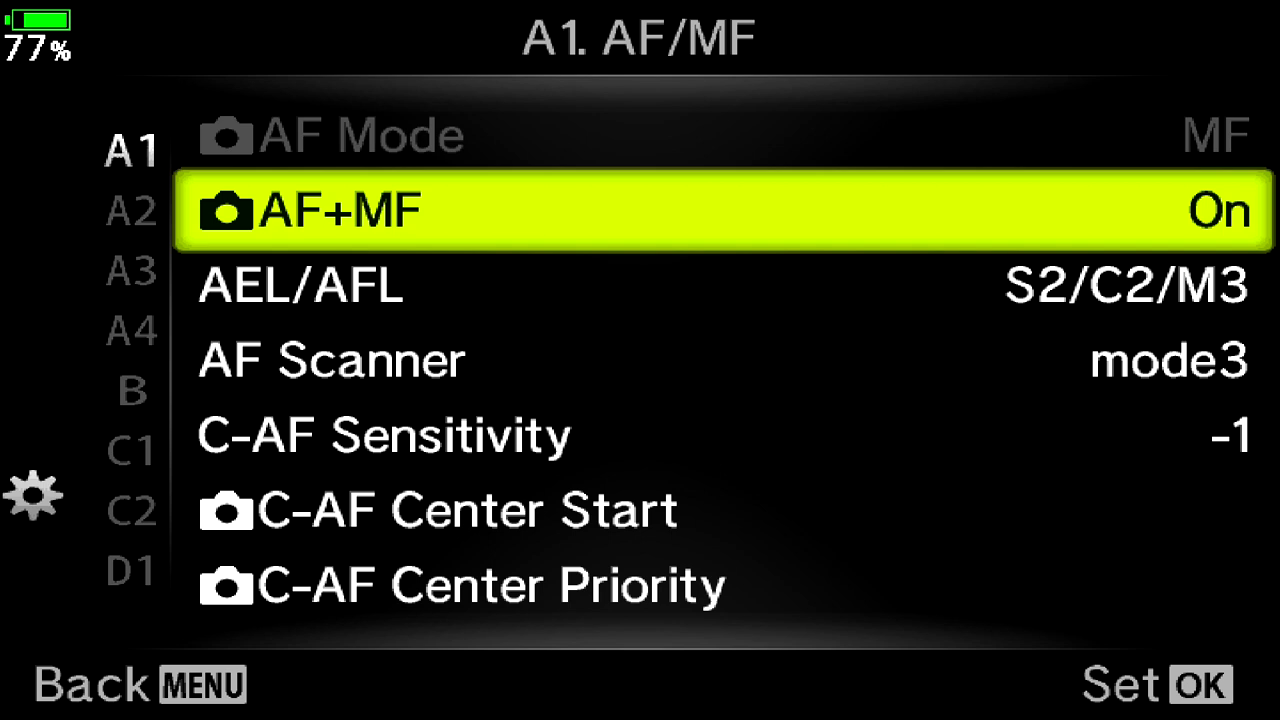
{"action": "key", "text": "Down"}
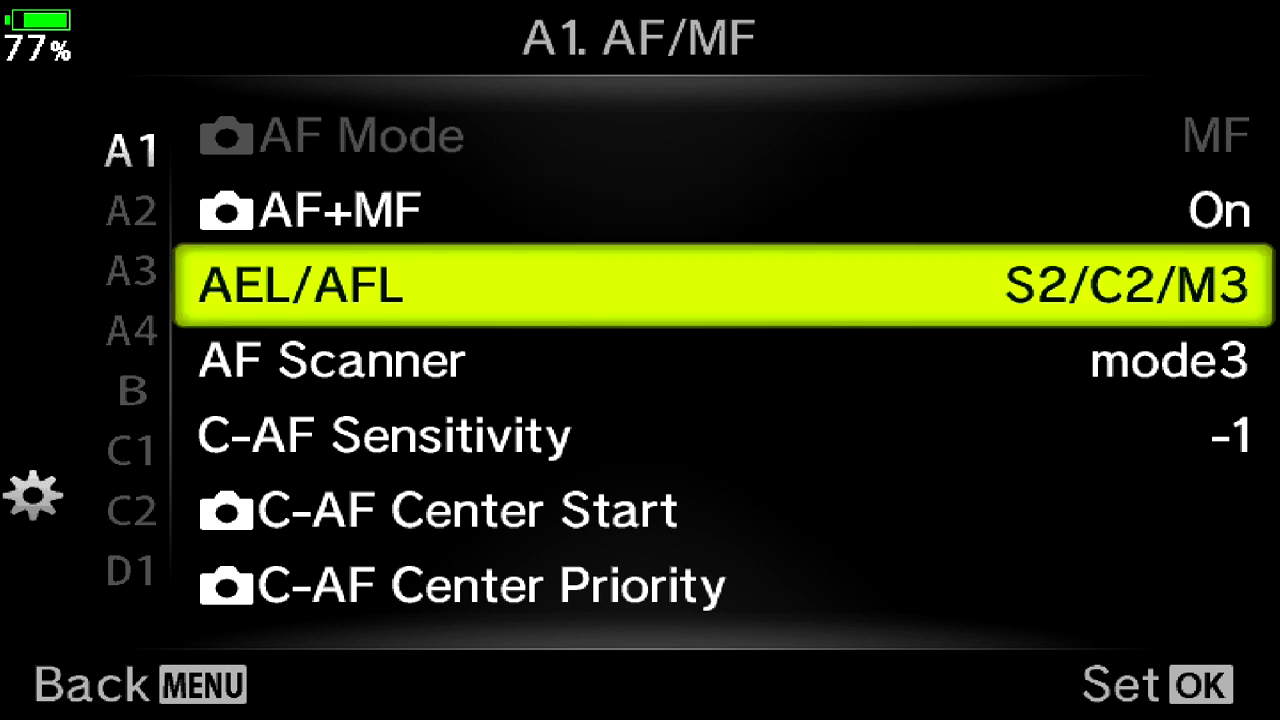
{"action": "key", "text": "Down"}
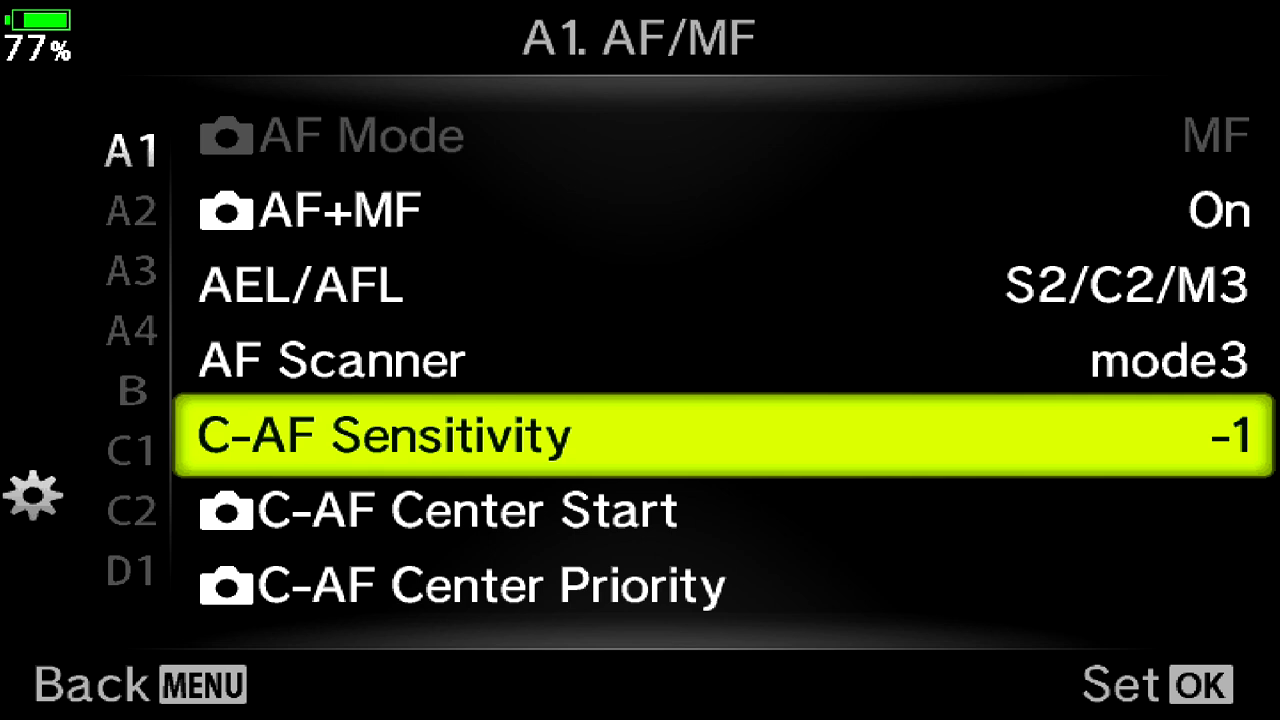
{"action": "left_click", "coordinate": [132, 212]}
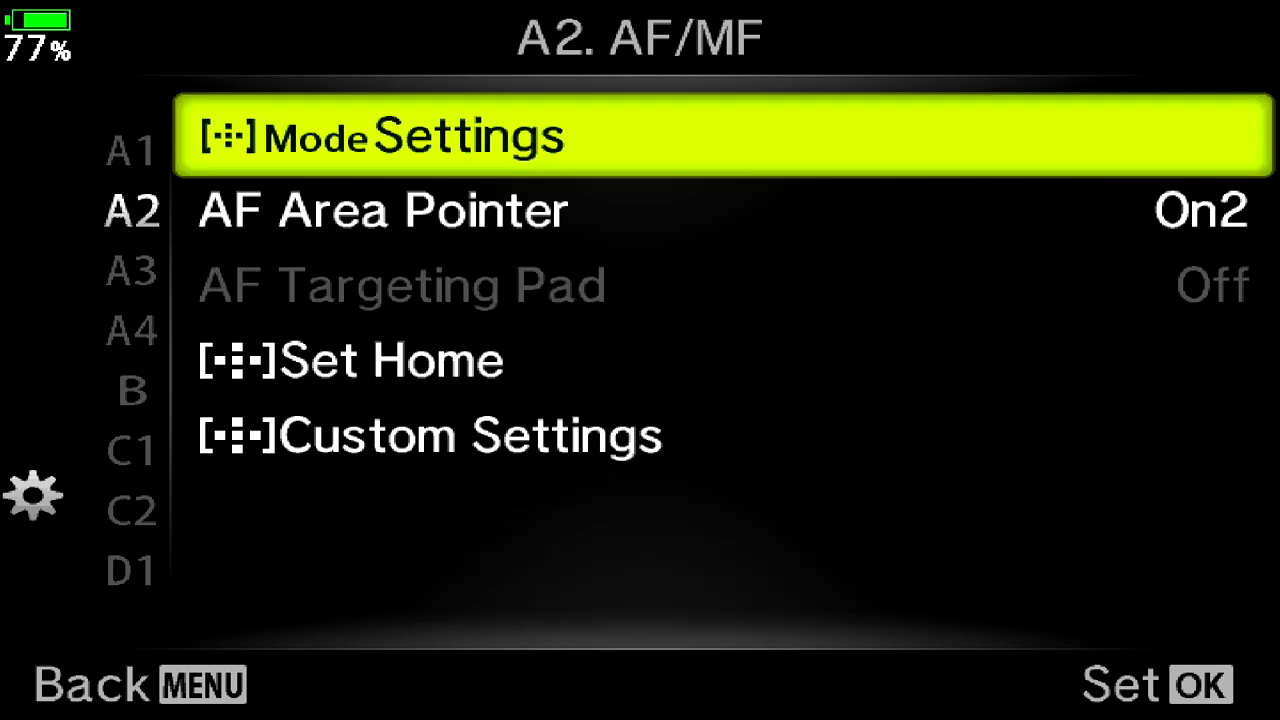
- Scroll the A4 AF/MF settings down to Reset Lens, leaving it Off
{"action": "key", "text": "down"}
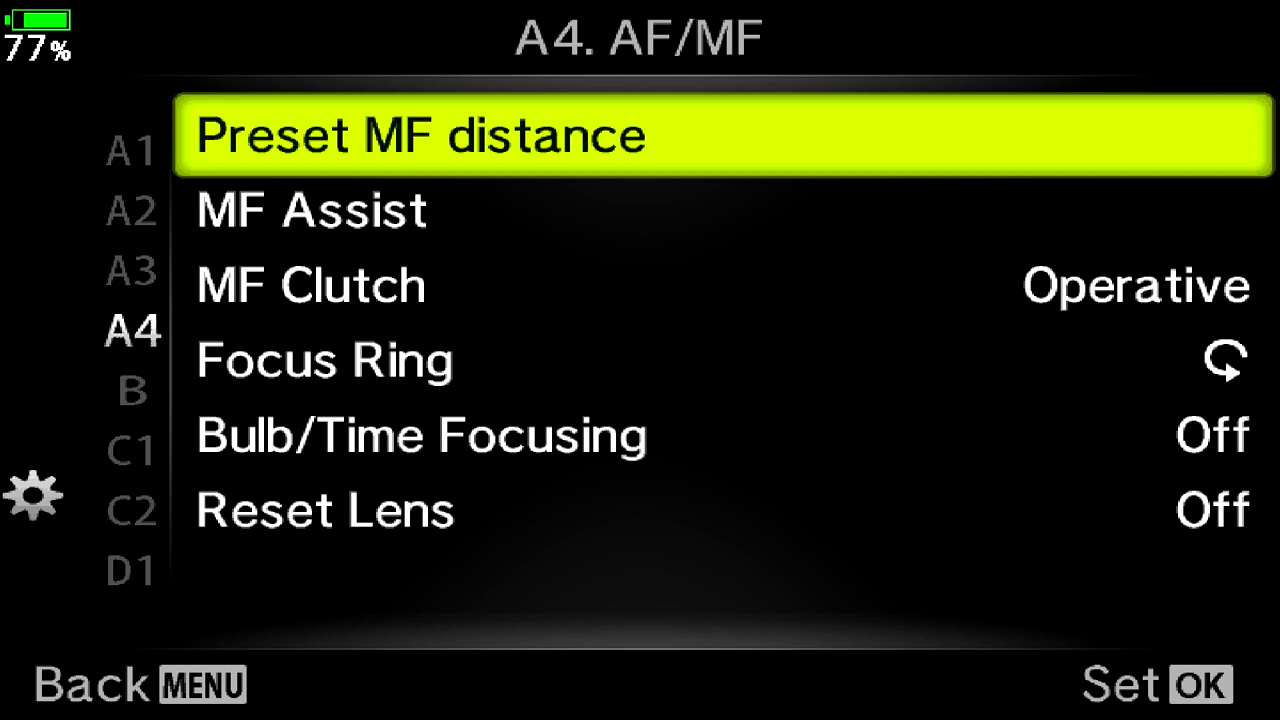
{"action": "key", "text": "Down"}
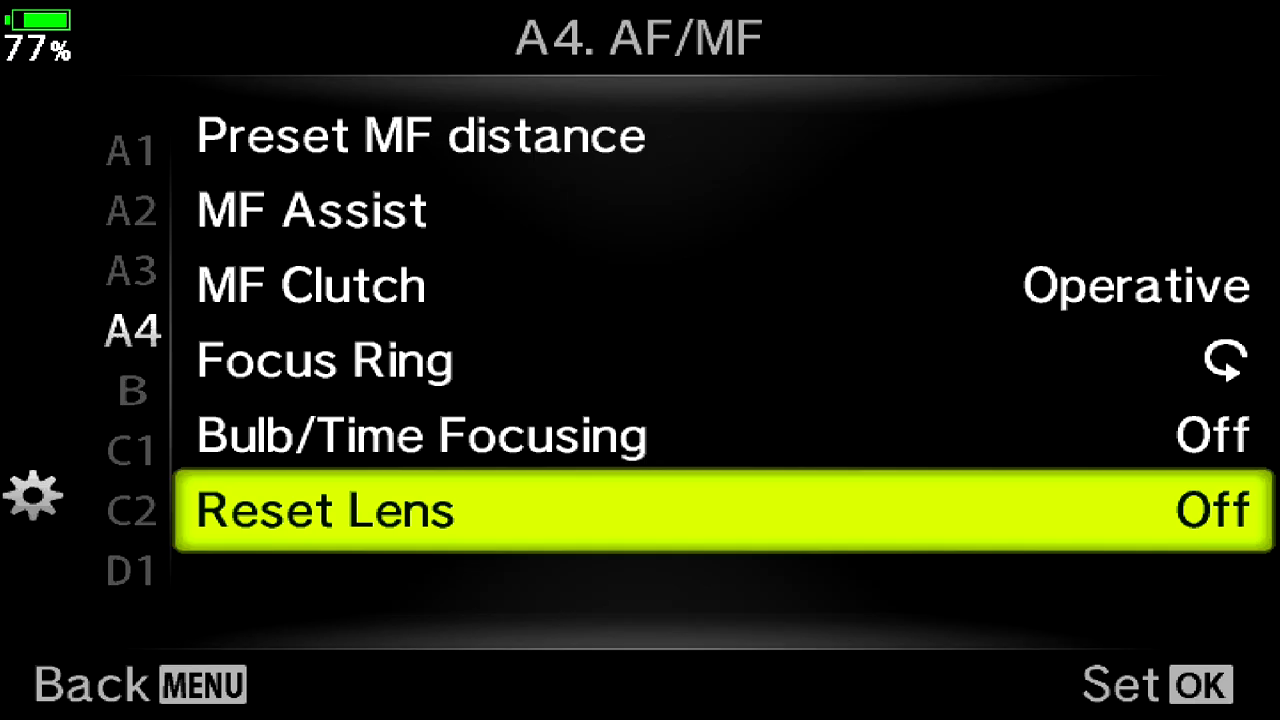
{"action": "left_click", "coordinate": [1210, 510]}
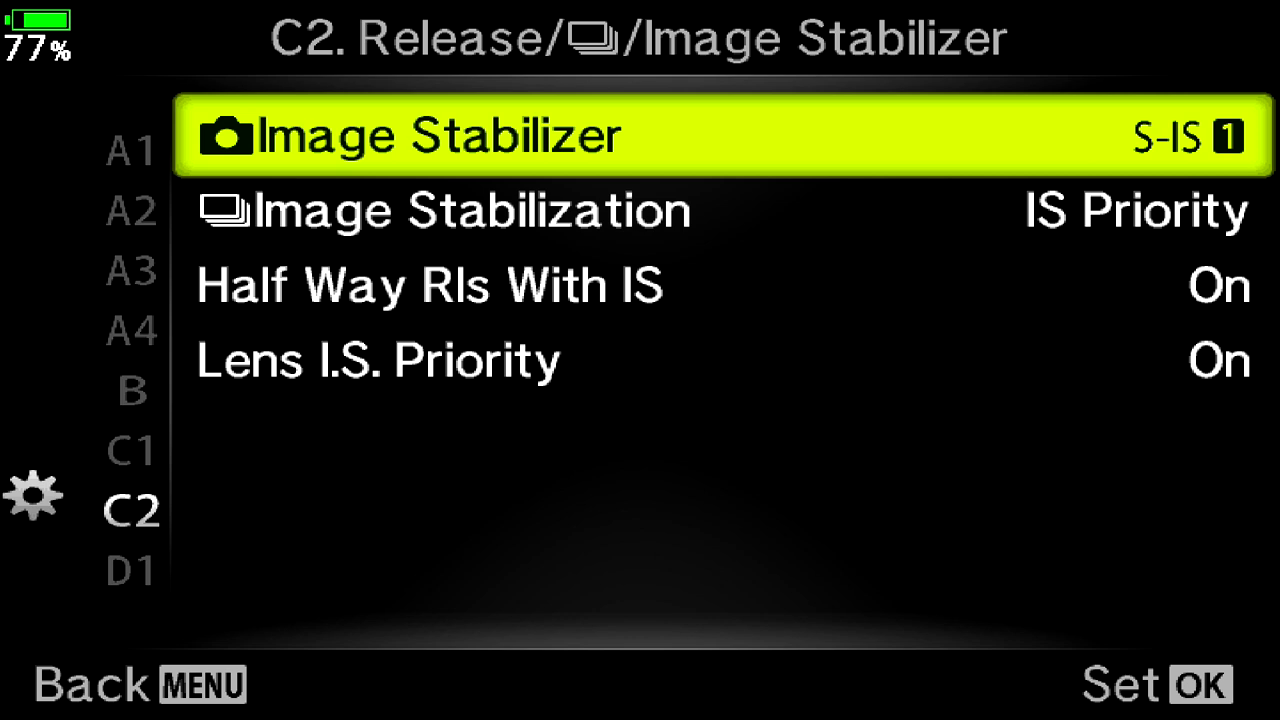
- Back out of C2 Image Stabilizer and move down to the D1 Disp/PC page
{"action": "left_click", "coordinate": [640, 136]}
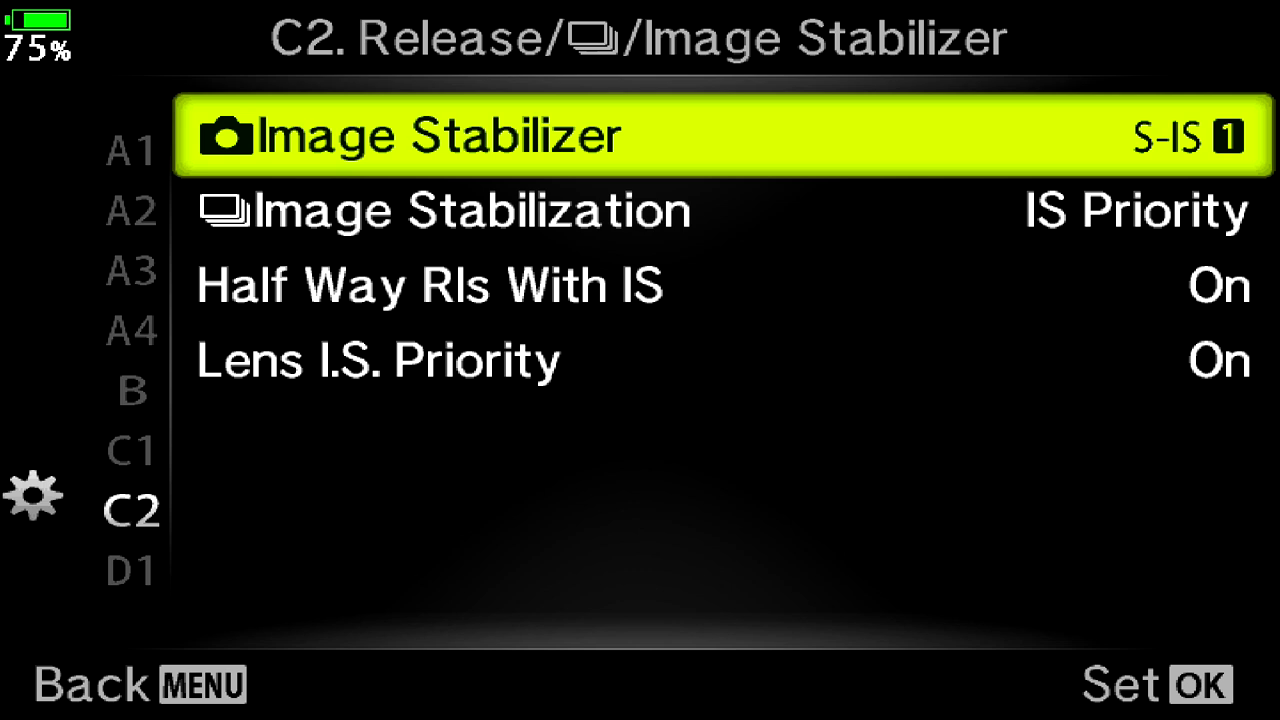
{"action": "key", "text": "Down"}
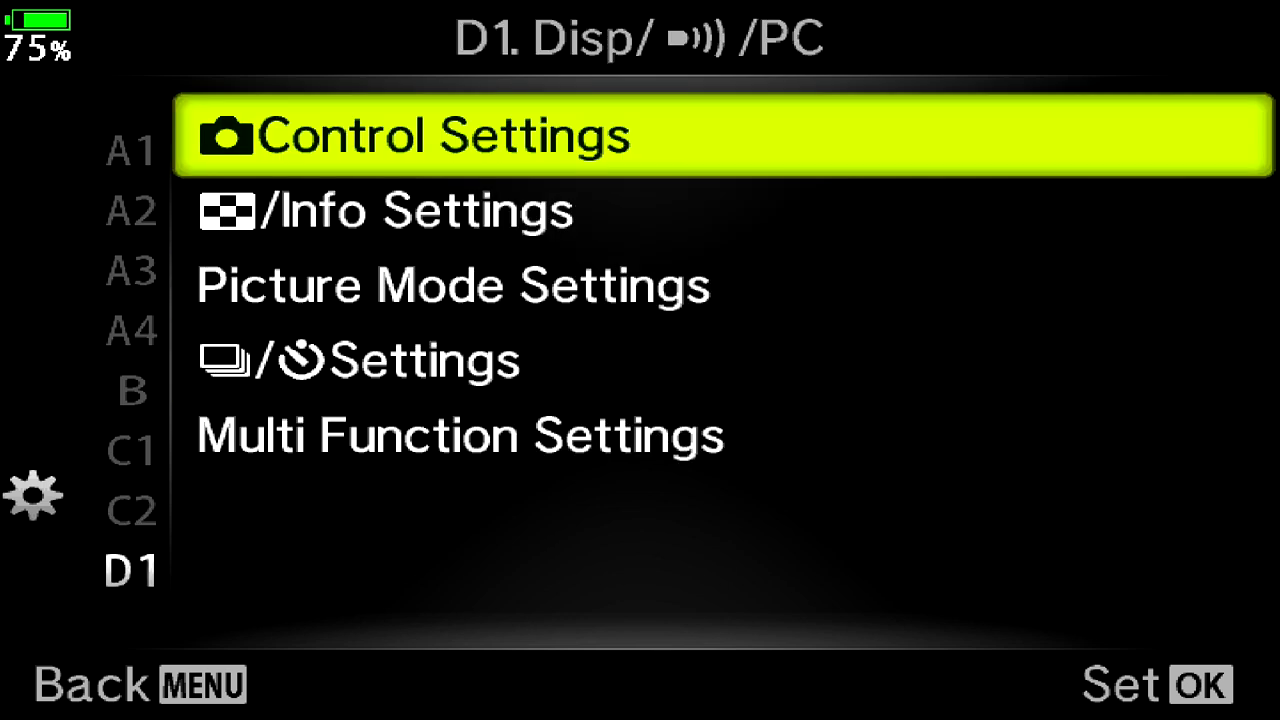
- View Control Settings, then show the Info Settings submenu
{"action": "left_click", "coordinate": [440, 136]}
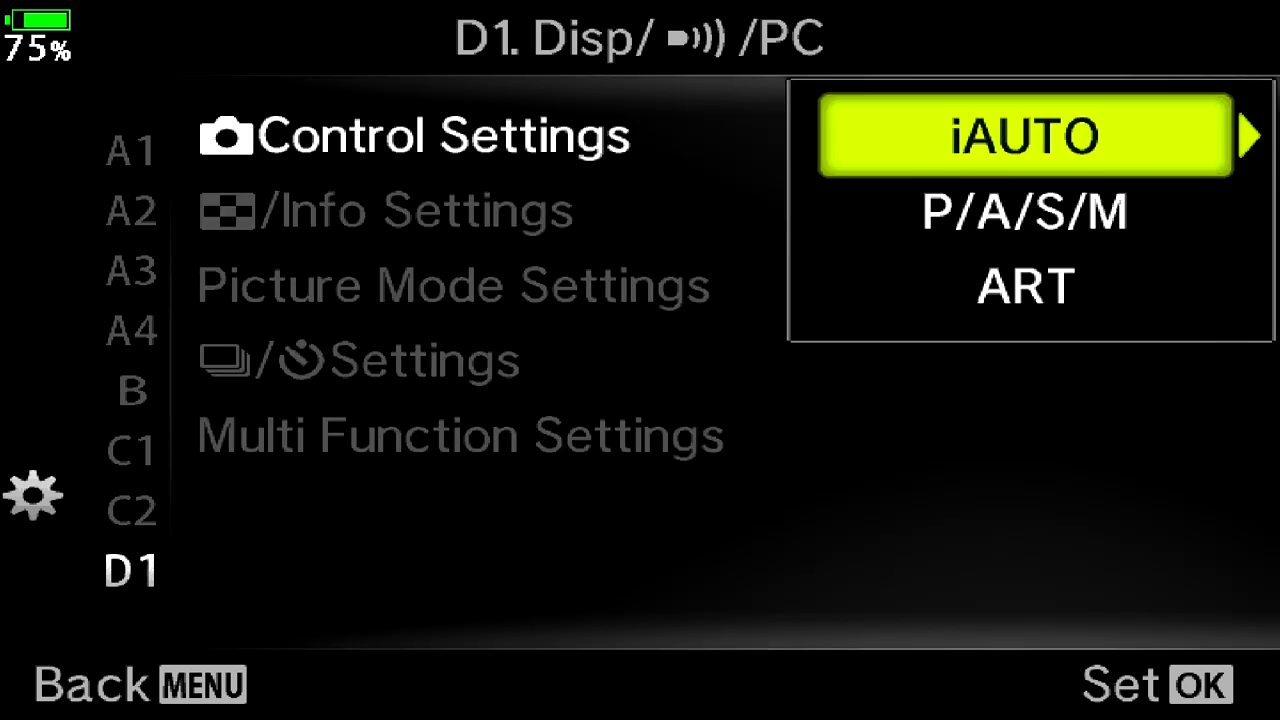
{"action": "left_click", "coordinate": [1024, 136]}
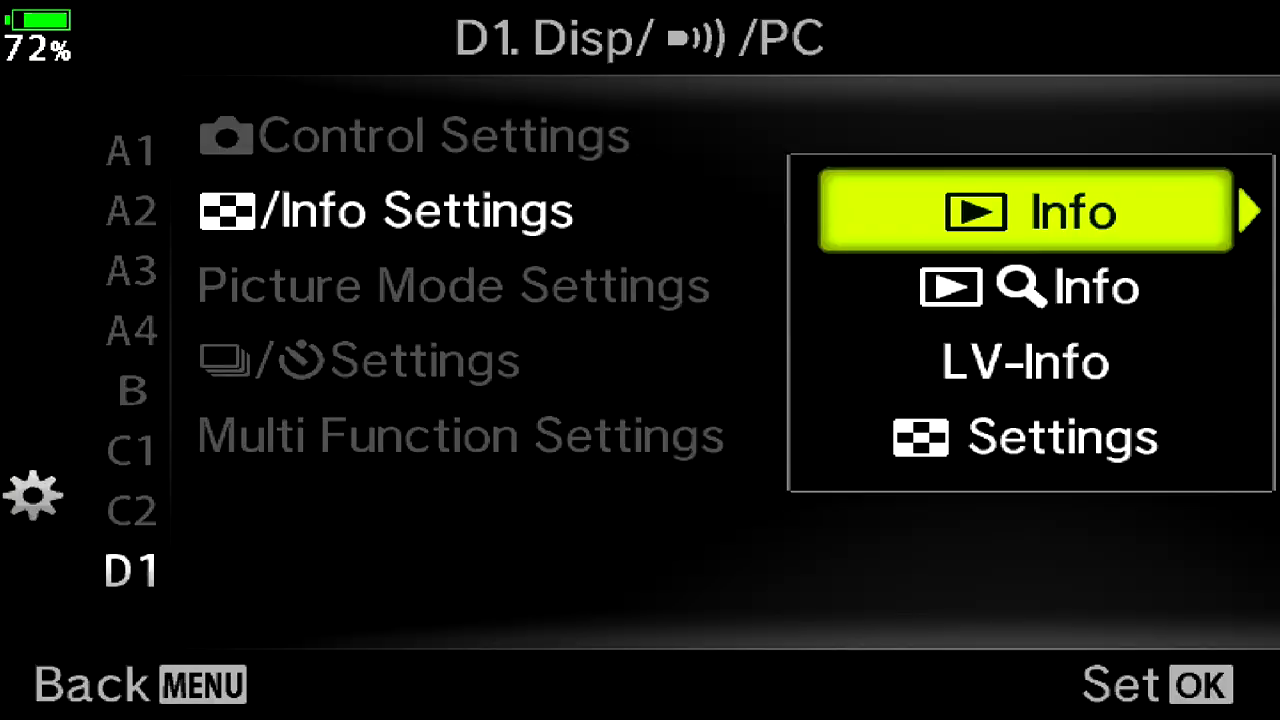
- In LV-Info keep Custom1 and Custom2 checked and enter Custom1's Grid Settings
{"action": "key", "text": "Down"}
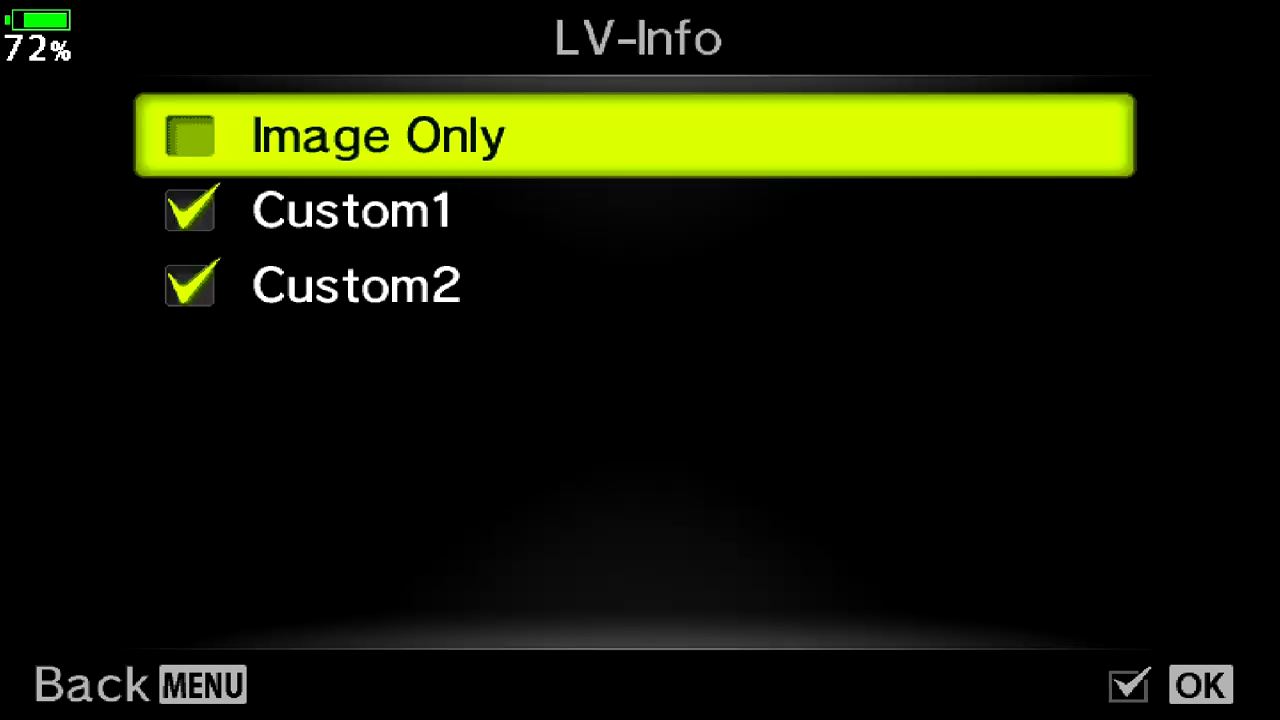
{"action": "key", "text": "Down"}
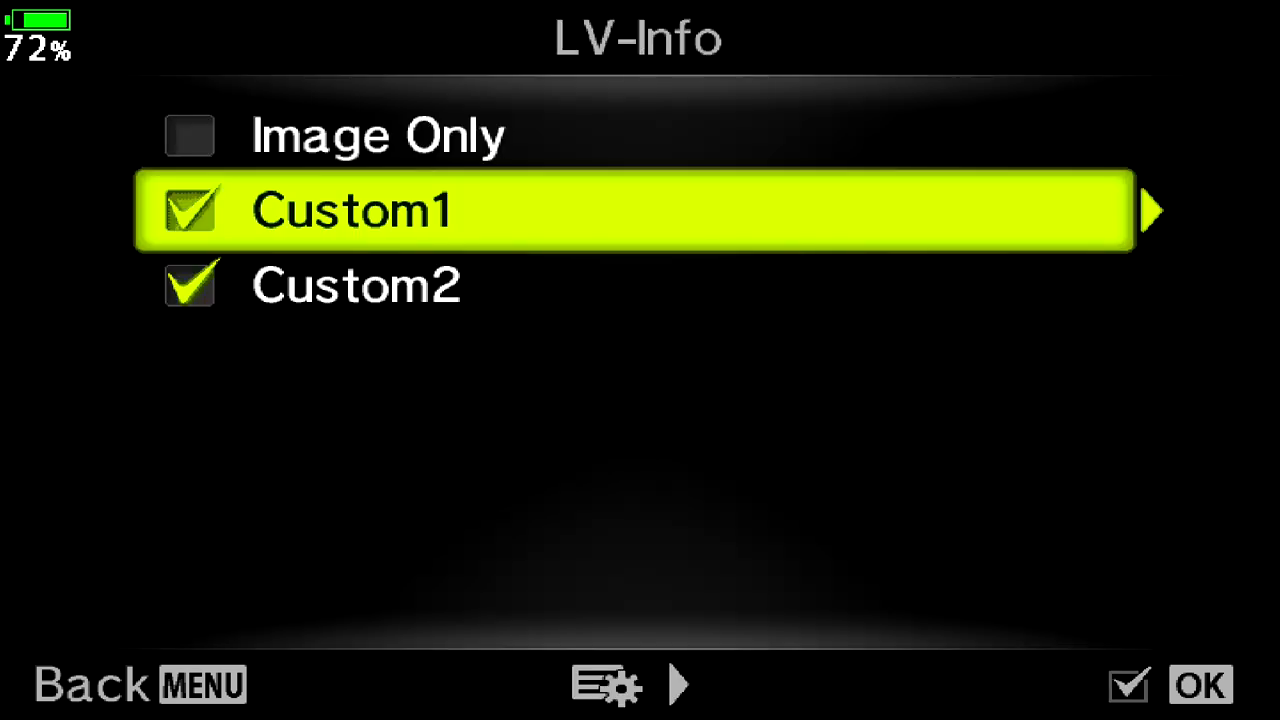
{"action": "left_click", "coordinate": [1150, 210]}
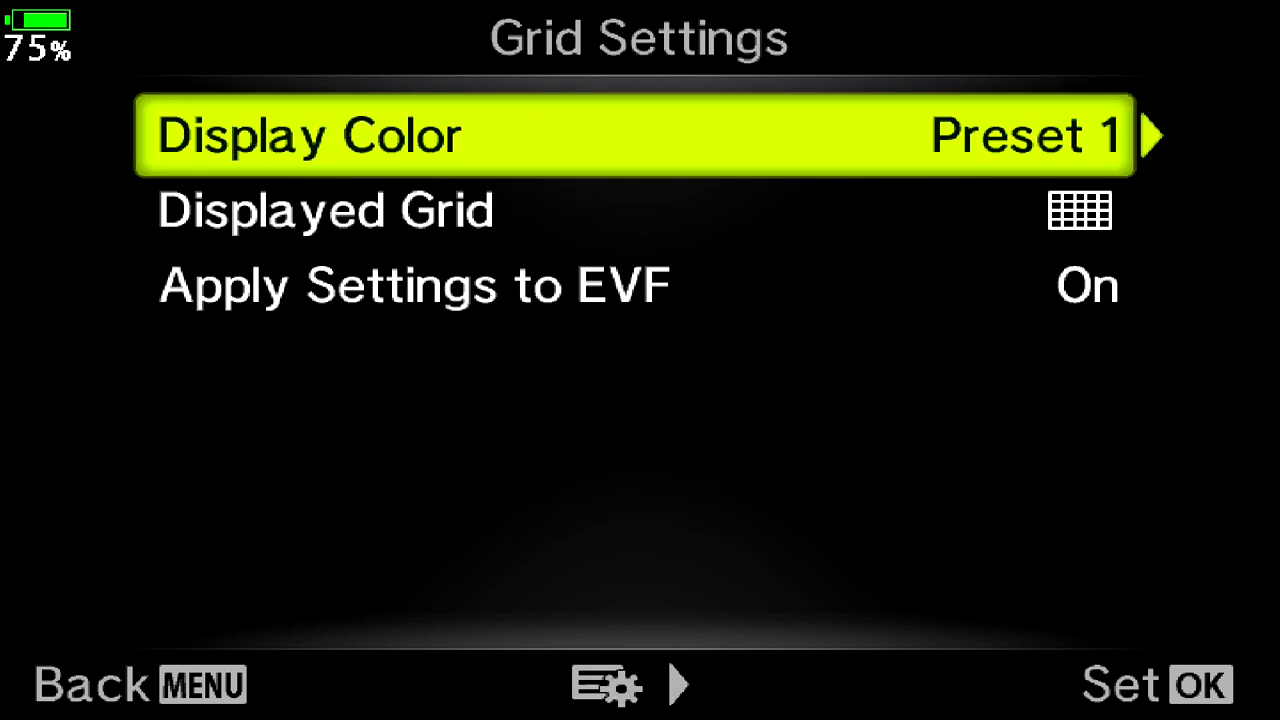
- Set Displayed Grid to the first grid pattern and confirm it
{"action": "key", "text": "Down"}
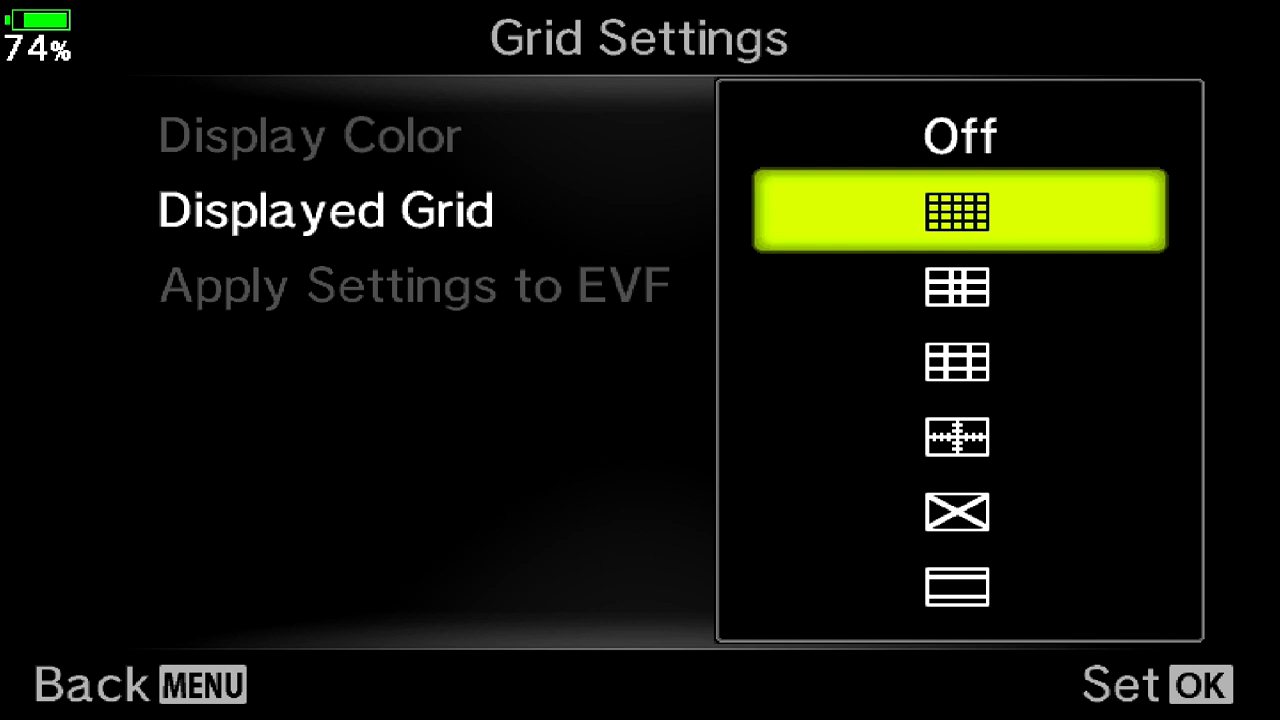
{"action": "key", "text": "Down"}
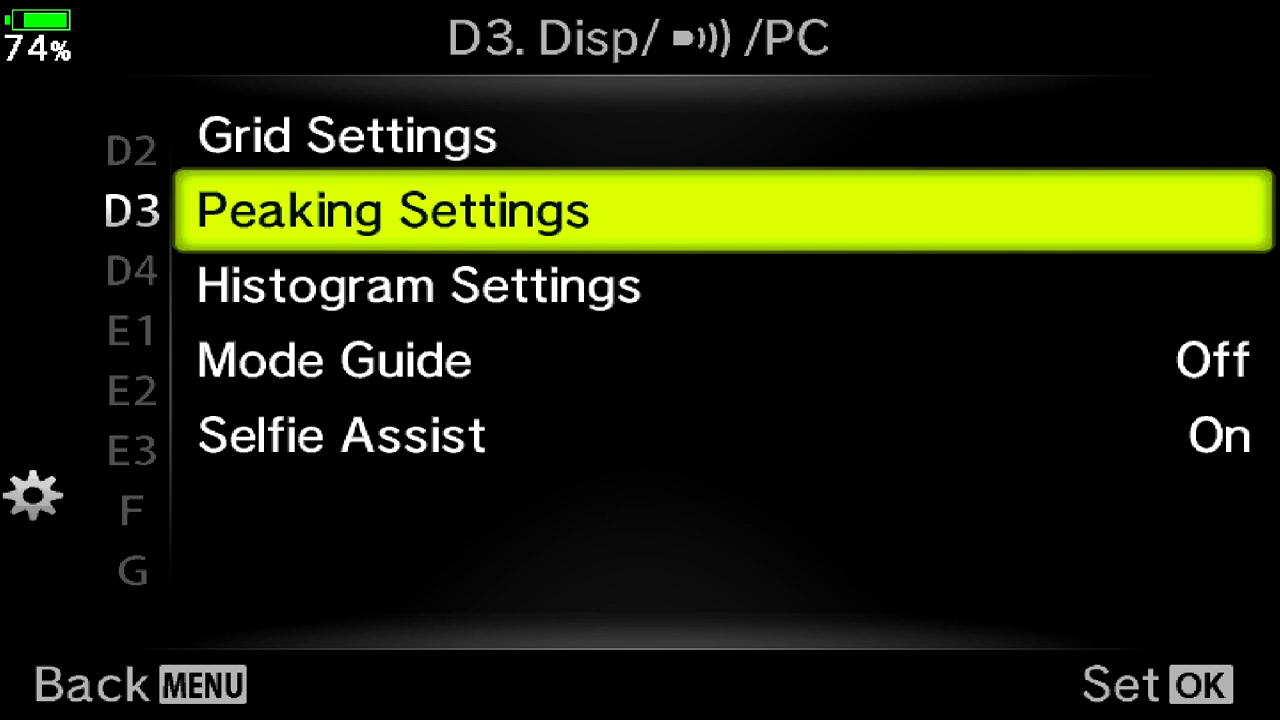
- Scroll past Histogram Settings and the D4 page to reach E3 Exp/ISO/BULB with AEL Metering Auto
{"action": "key", "text": "Down"}
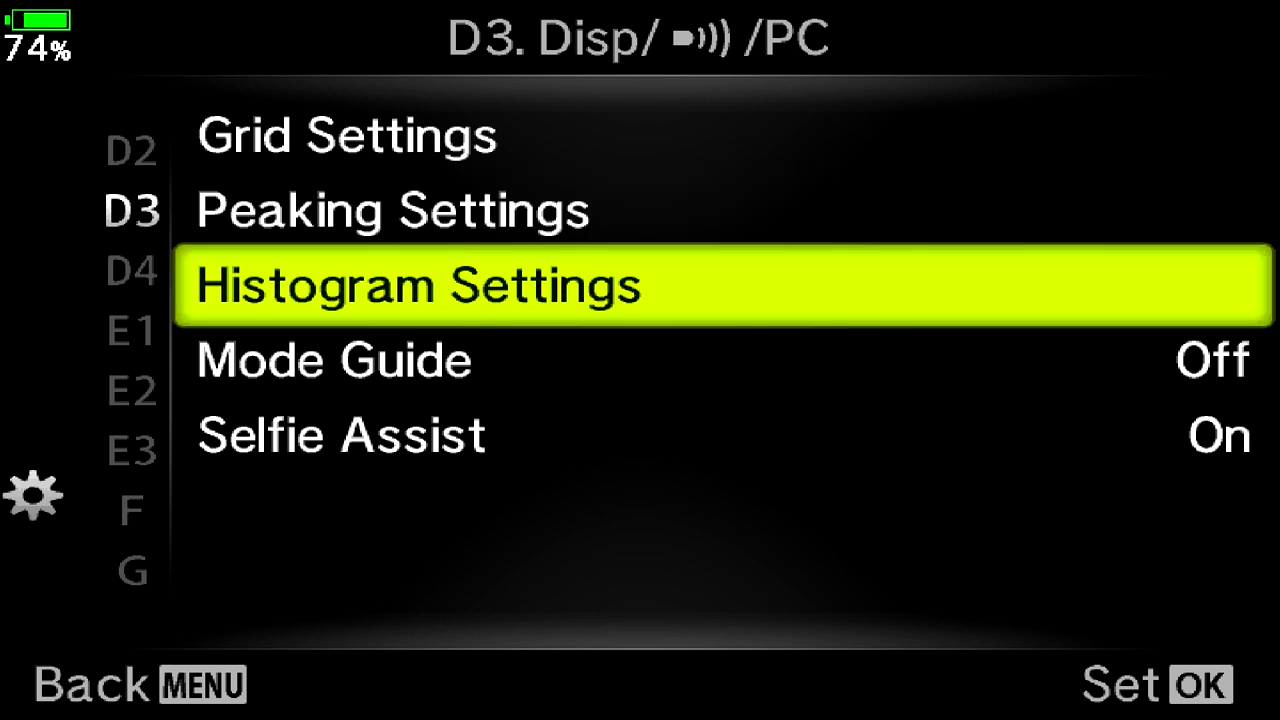
{"action": "key", "text": "Down"}
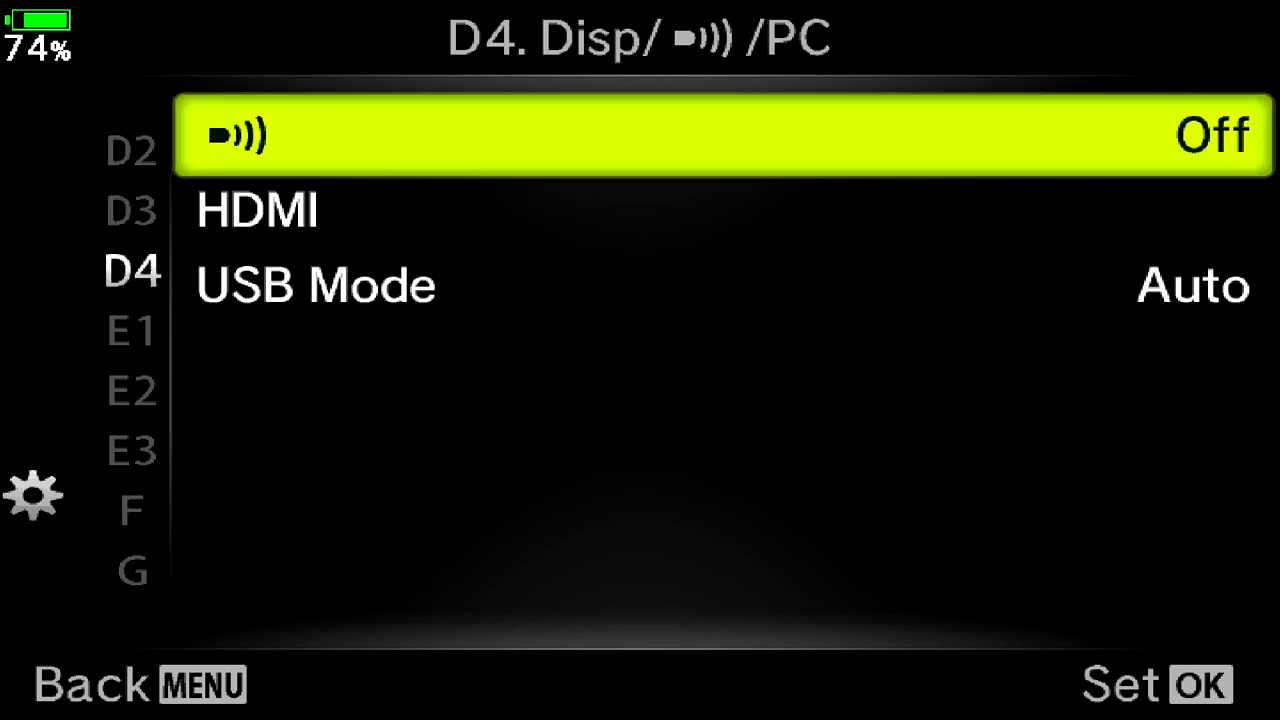
{"action": "key", "text": "Down"}
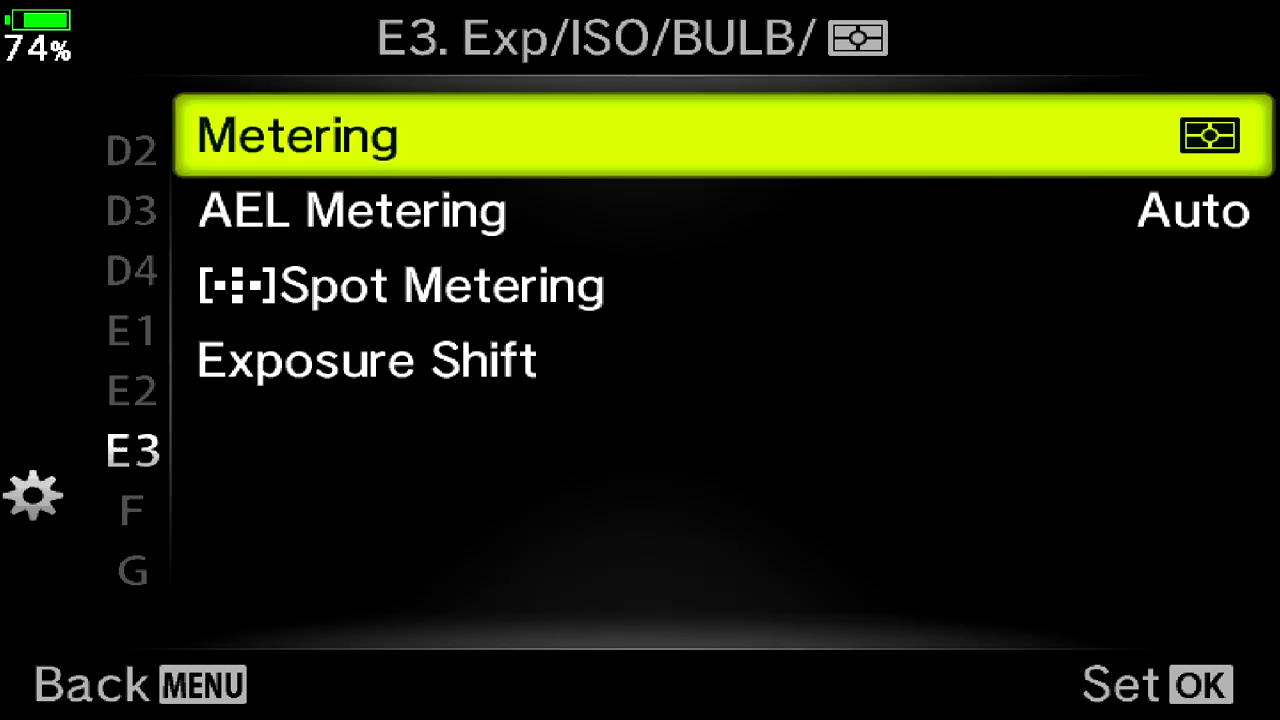
- Raise the flash X-Sync speed to 1/250, then continue to the G WB/Color page
{"action": "key", "text": "down"}
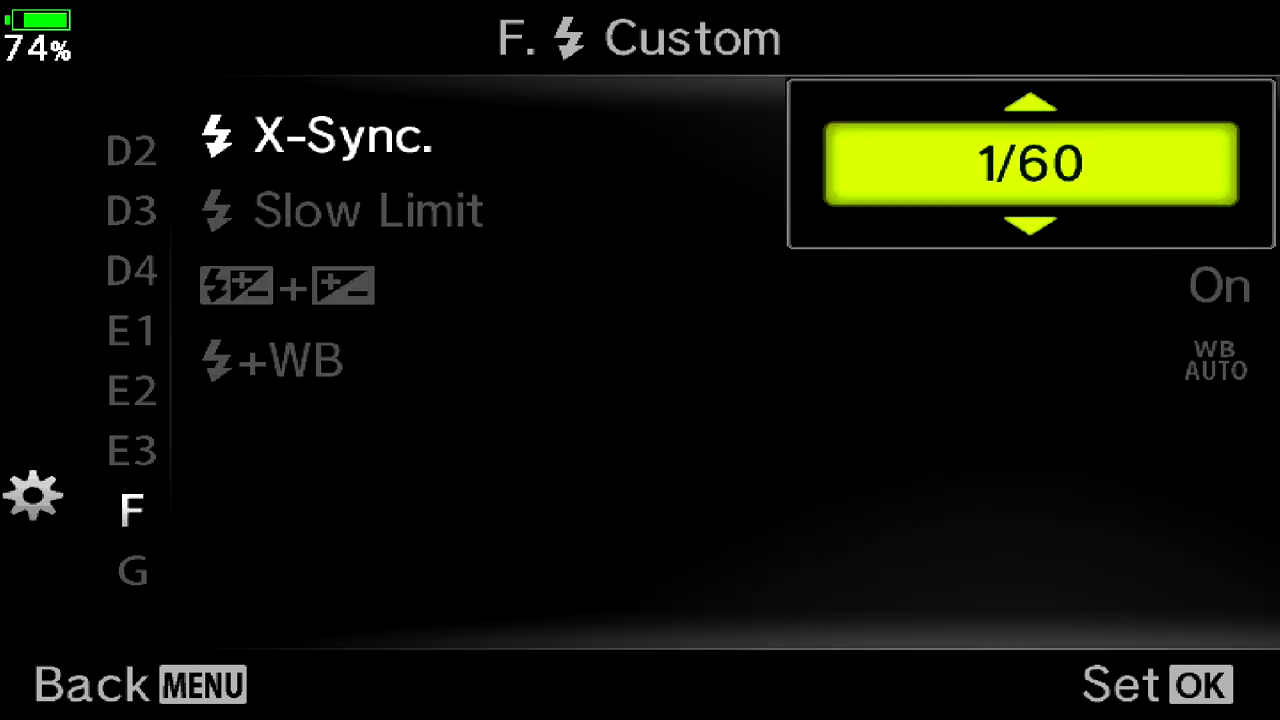
{"action": "left_click", "coordinate": [1032, 104]}
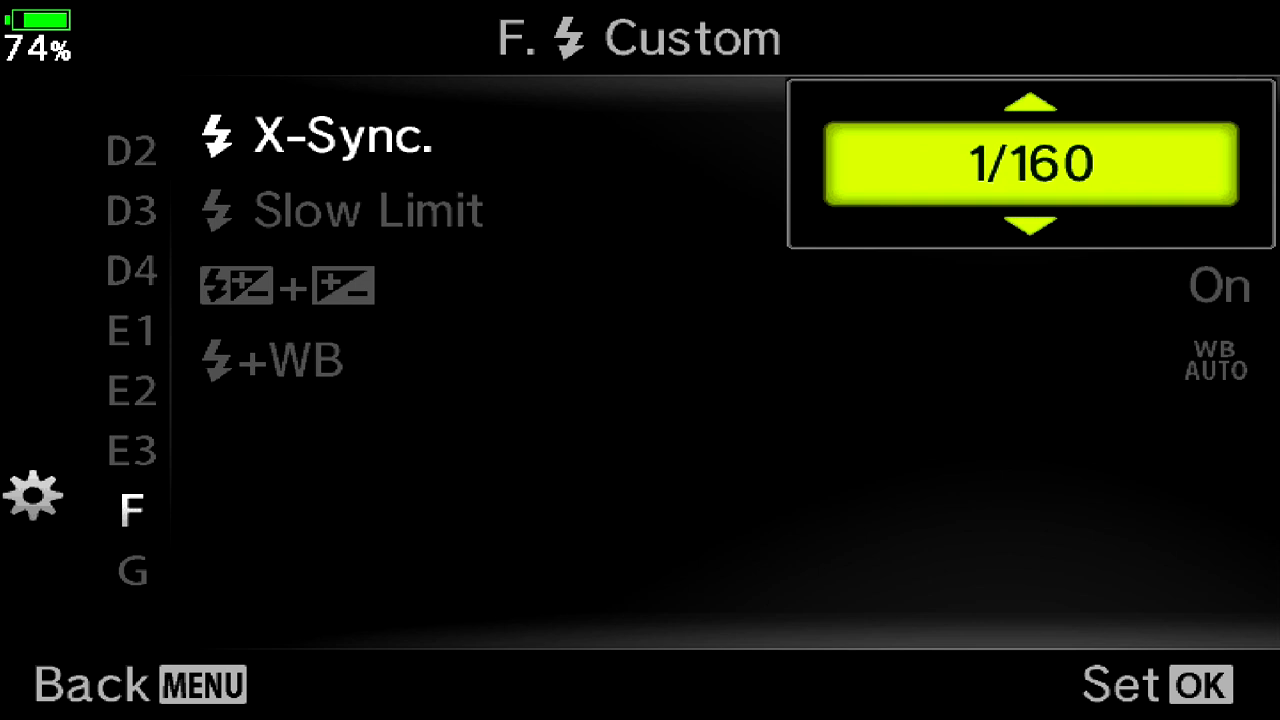
{"action": "left_click", "coordinate": [1032, 104]}
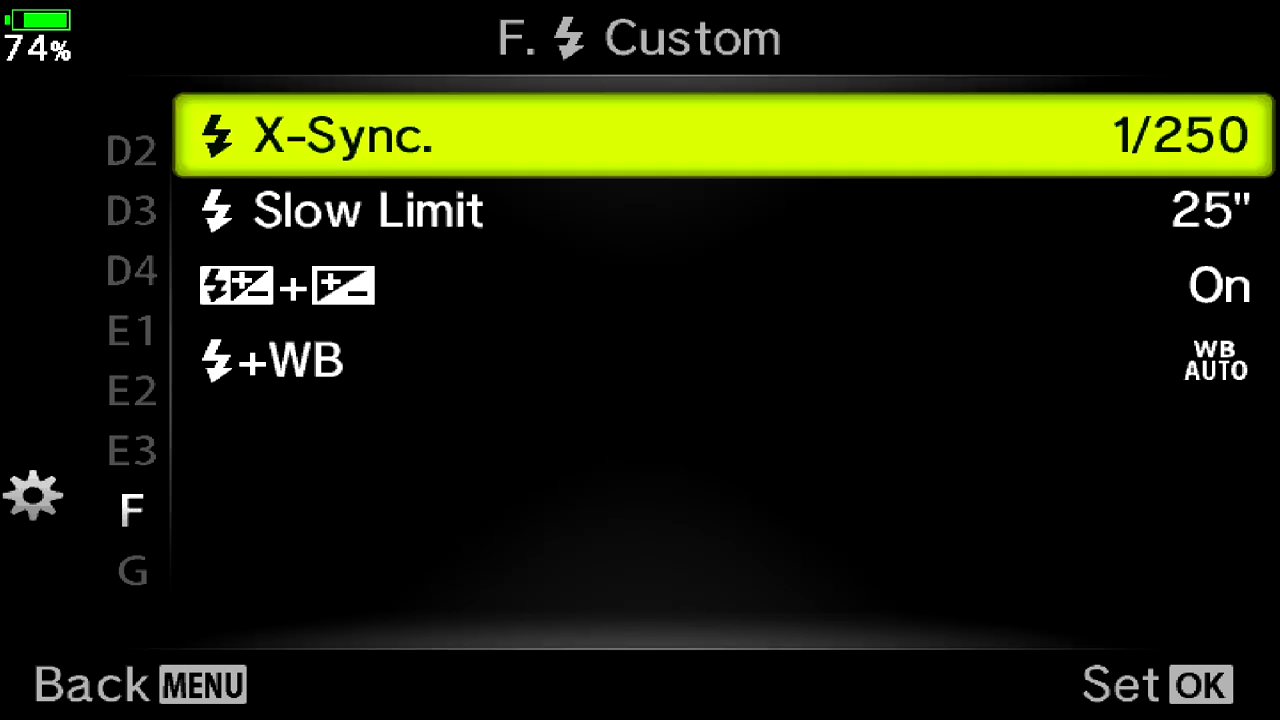
{"action": "key", "text": "Down"}
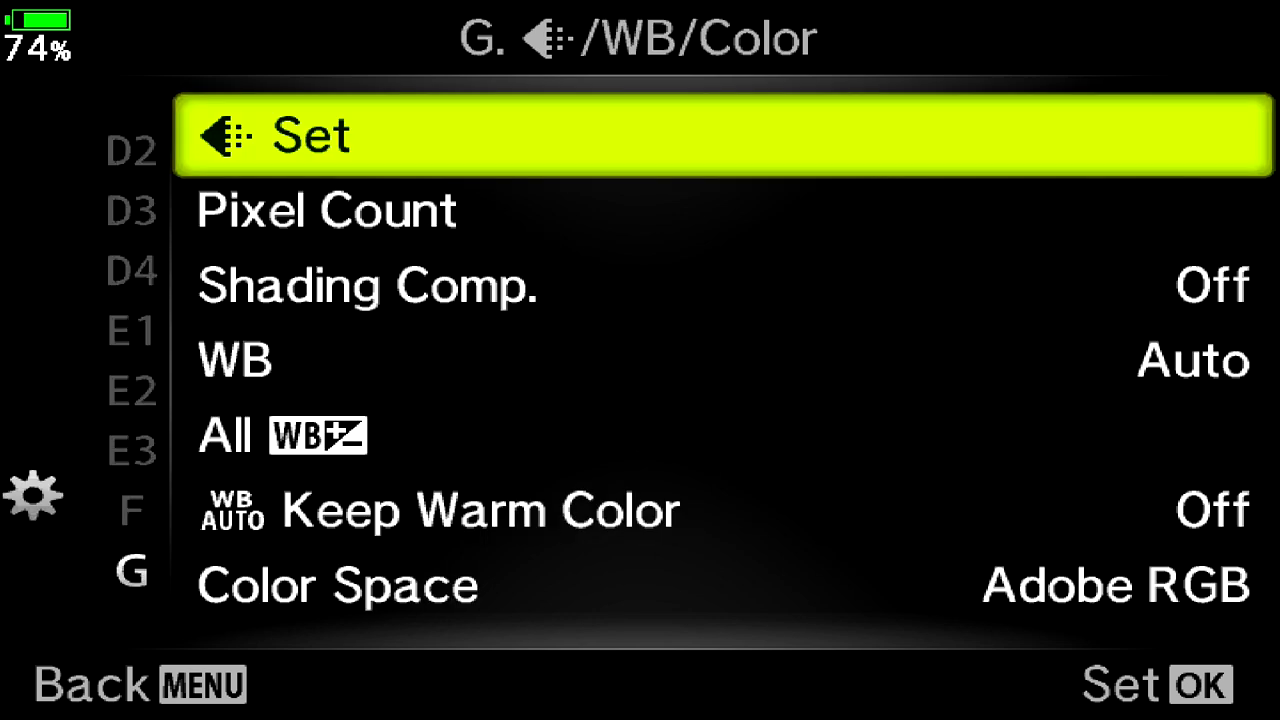
- Move from Shading Comp. down to the H1 Record/Erase page and its Card Slot Settings entry
{"action": "key", "text": "Down"}
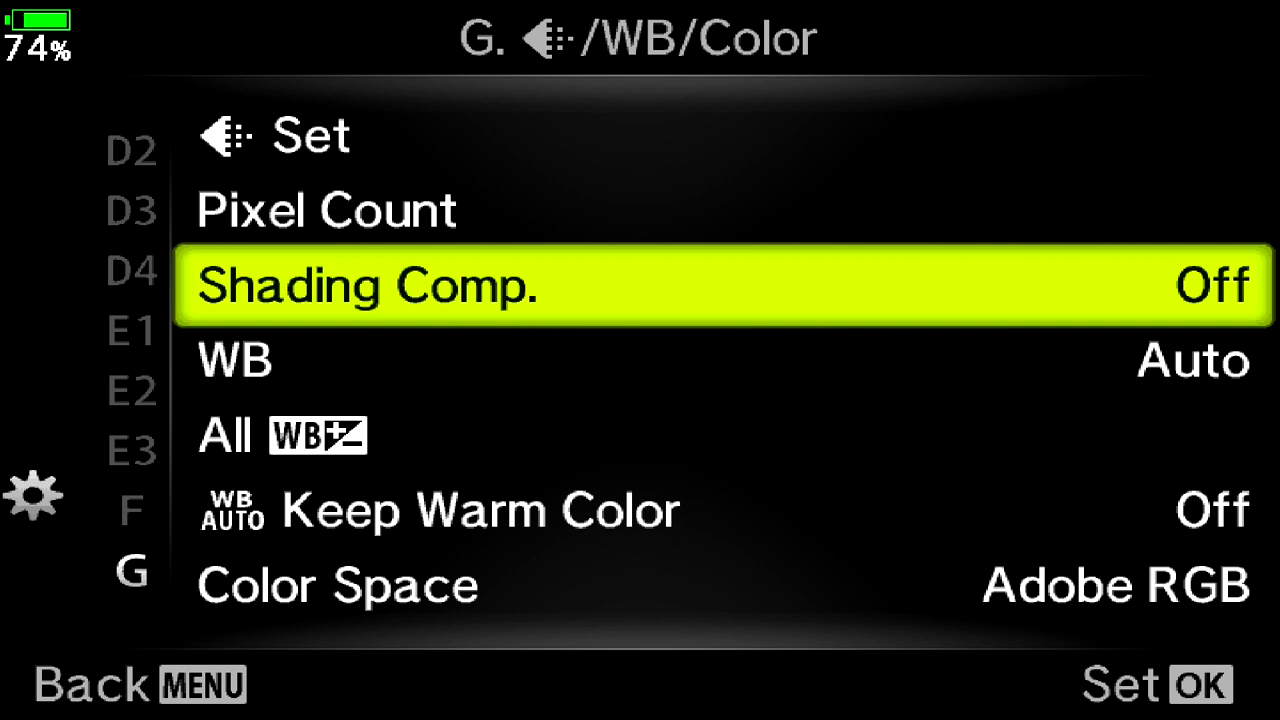
{"action": "key", "text": "Down"}
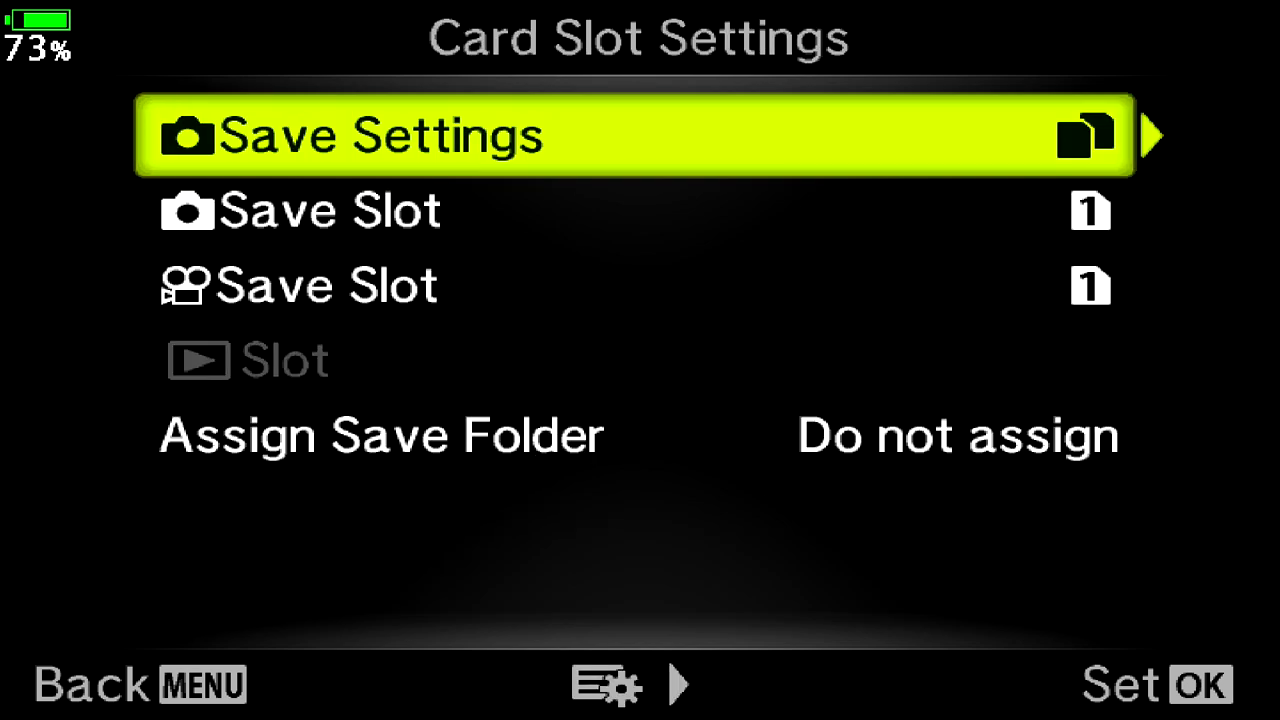
{"action": "key", "text": "Down"}
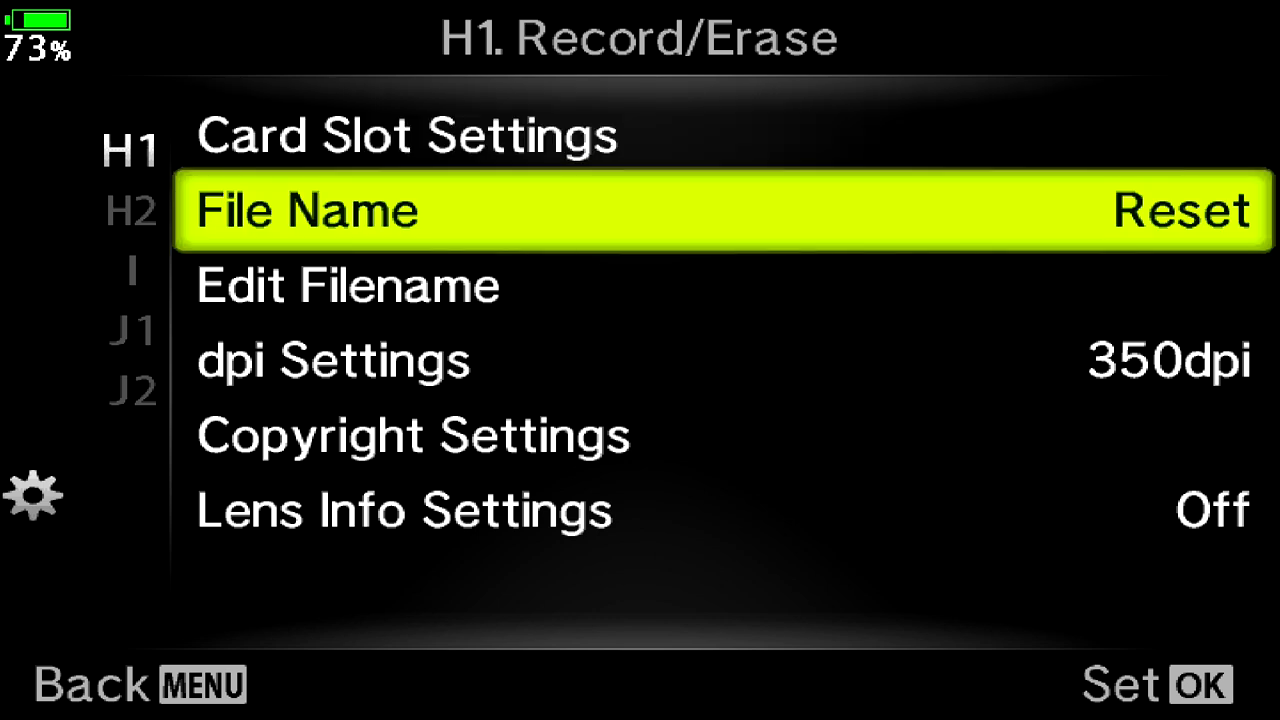
- Switch to the I EVF page and highlight EVF Info Settings
{"action": "left_click", "coordinate": [132, 212]}
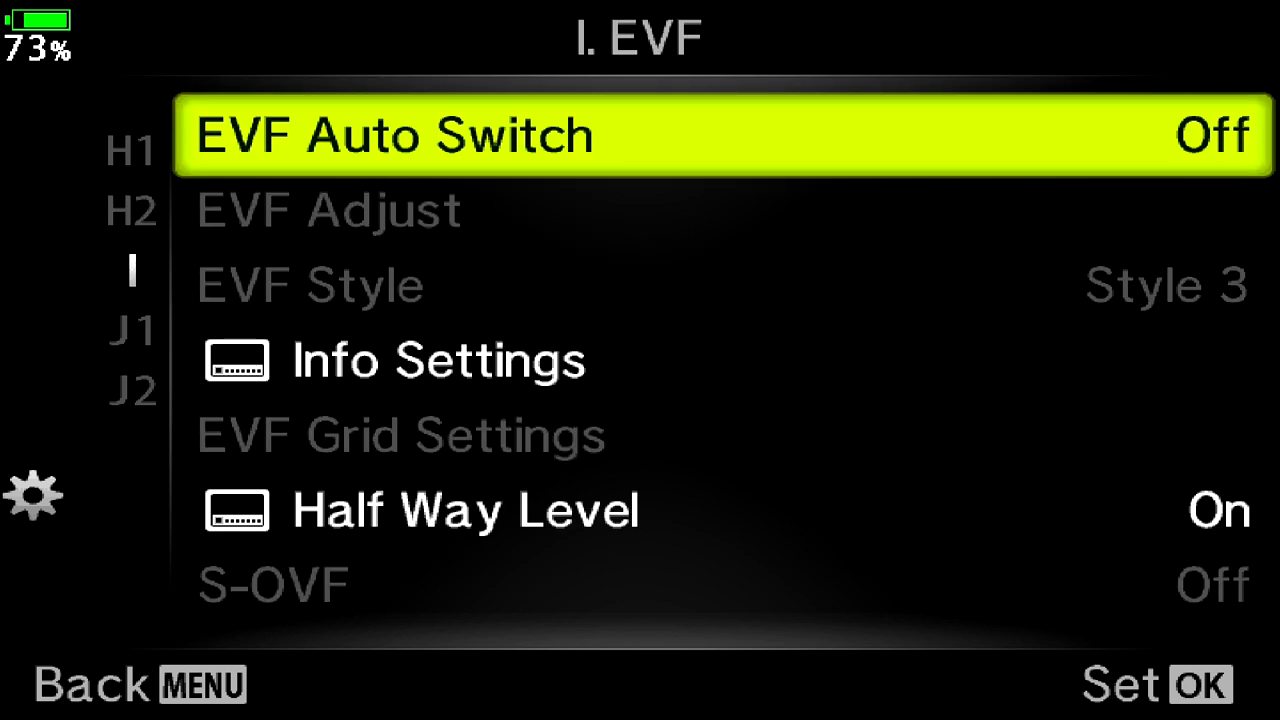
{"action": "key", "text": "Down"}
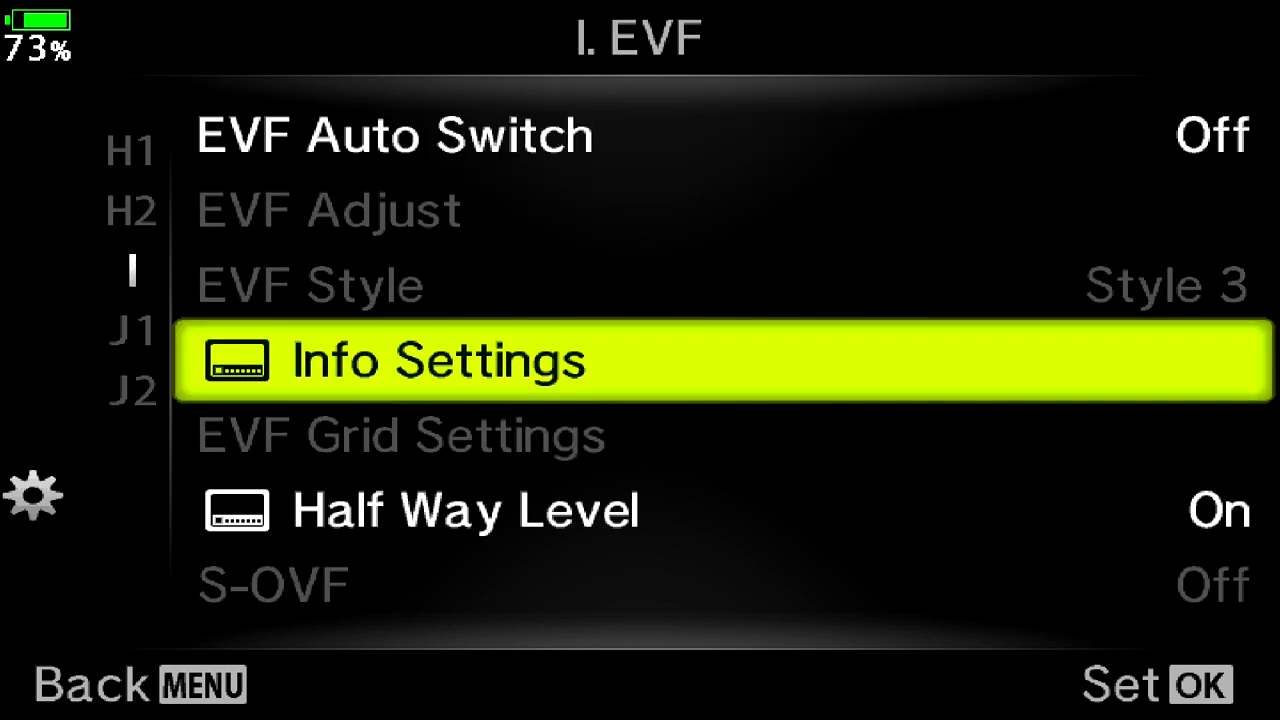